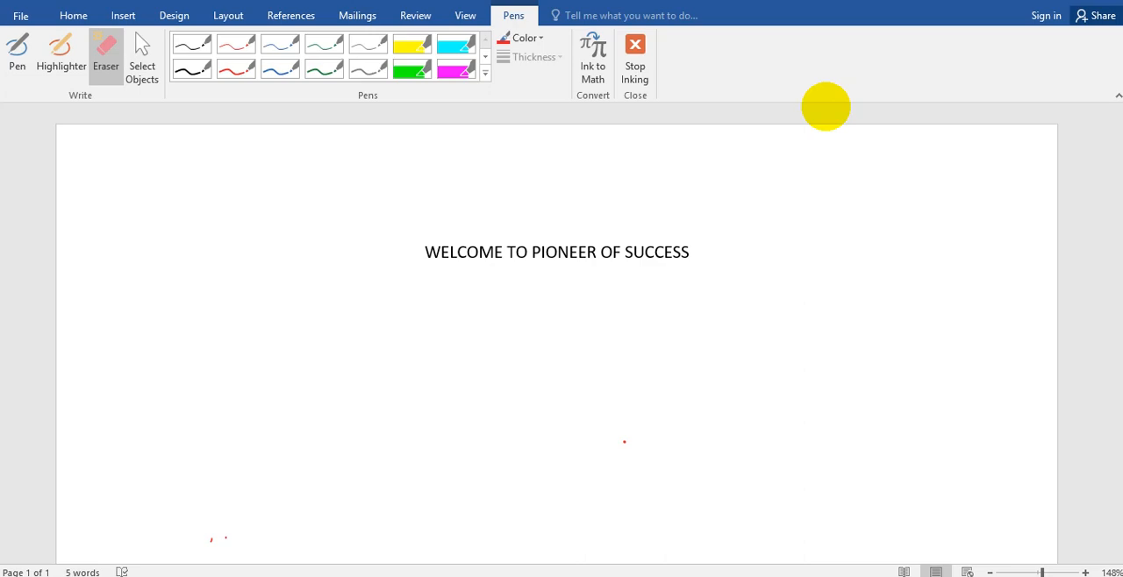
mouse_move(44, 165)
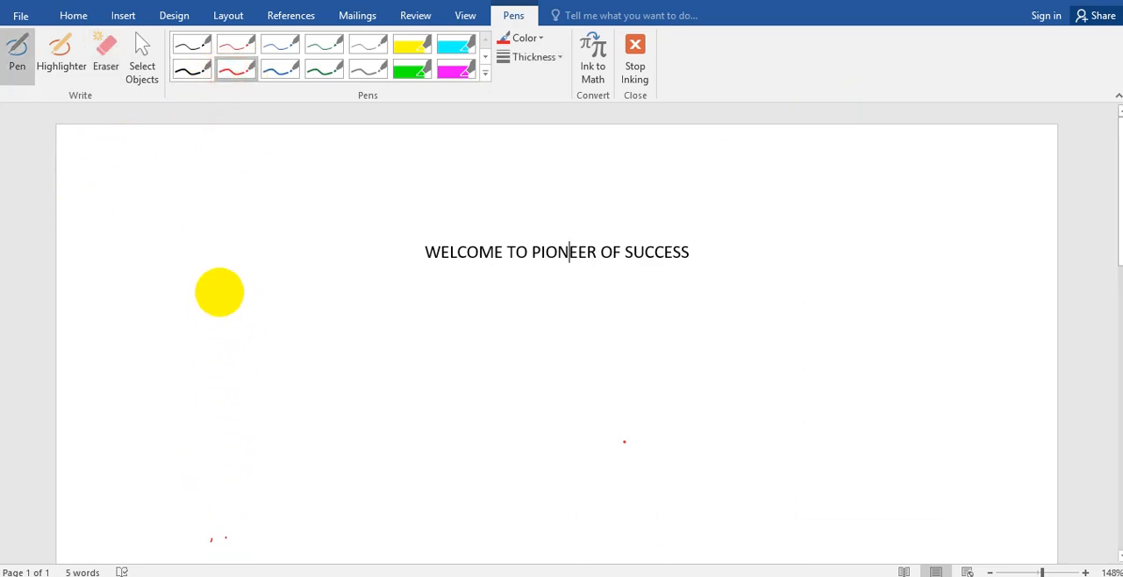
Ink the red Spectroscopy heading and outline a blob representing matter
drag(219, 291, 193, 202)
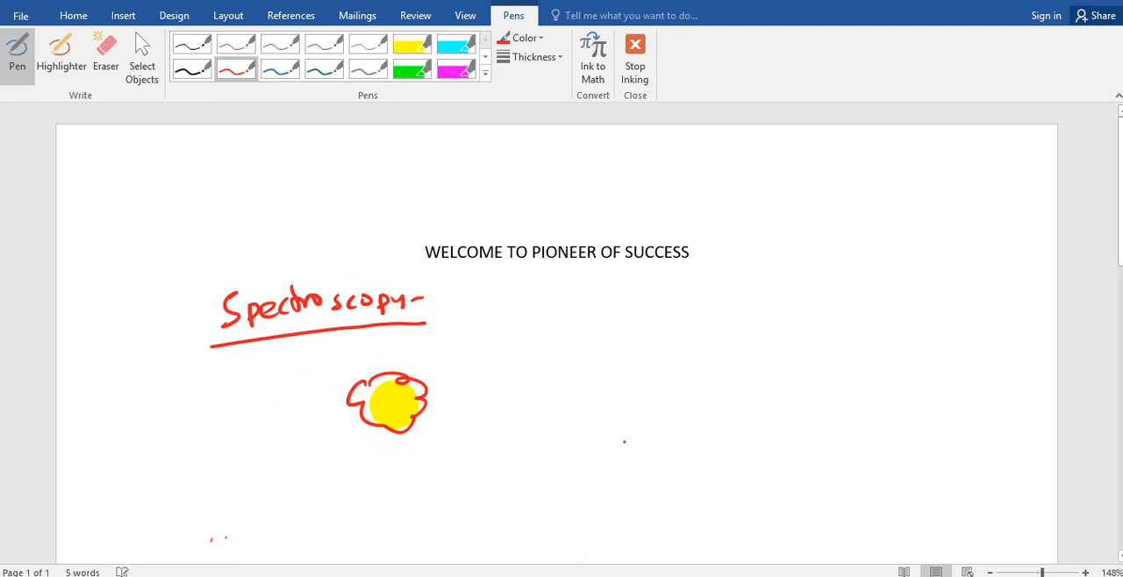
drag(354, 453, 439, 456)
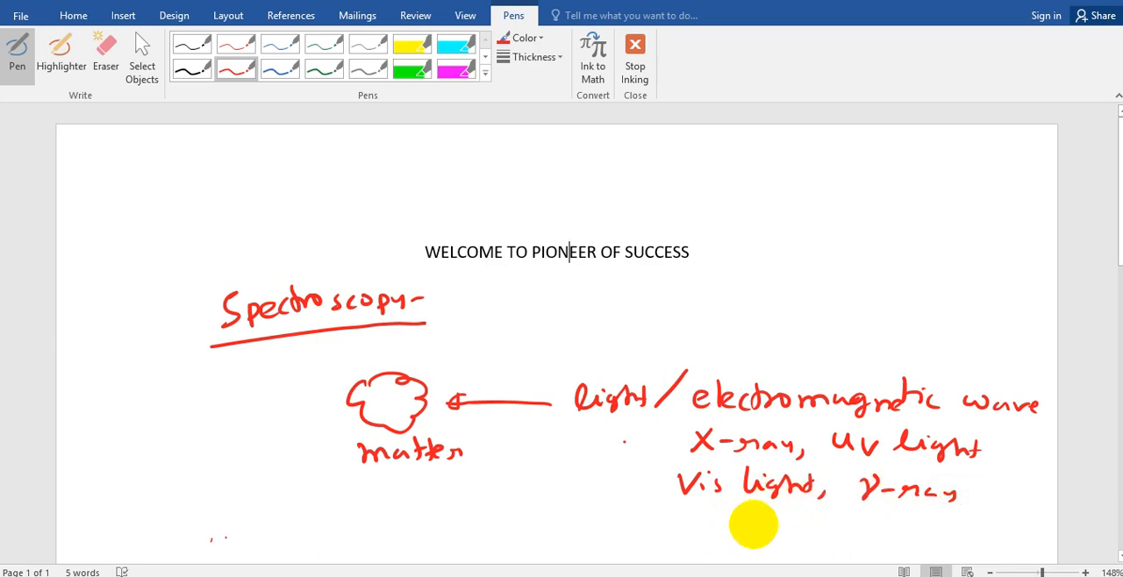
drag(752, 525, 726, 535)
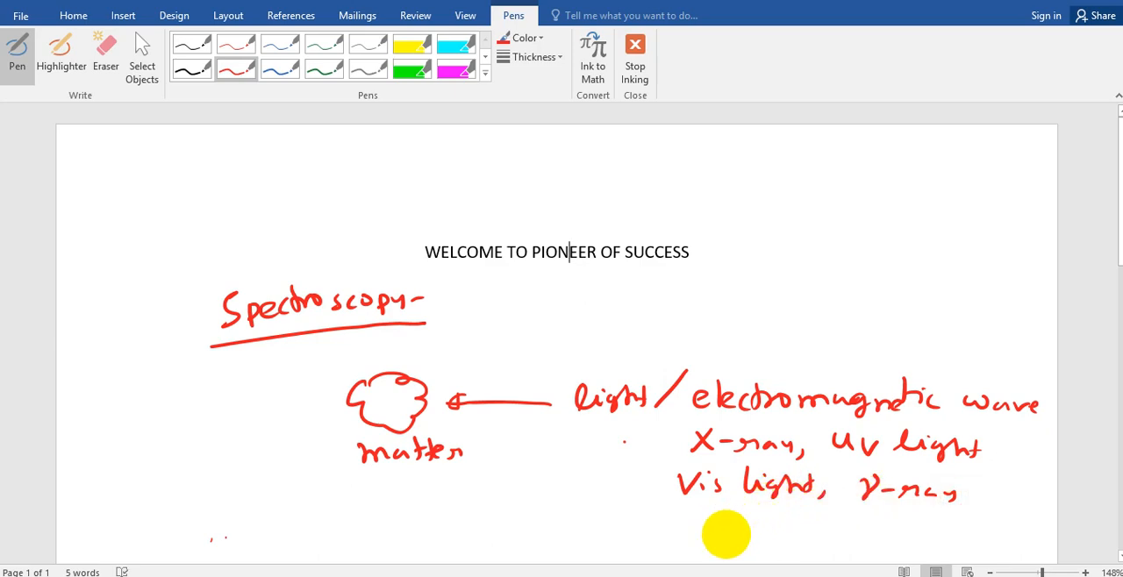
drag(726, 533, 653, 443)
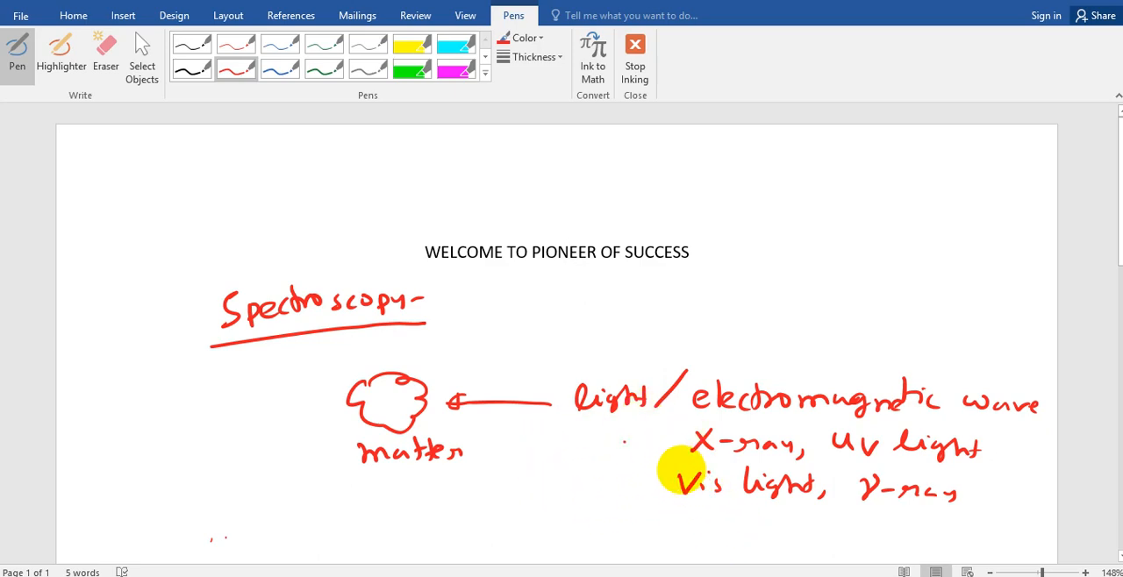
drag(681, 470, 354, 442)
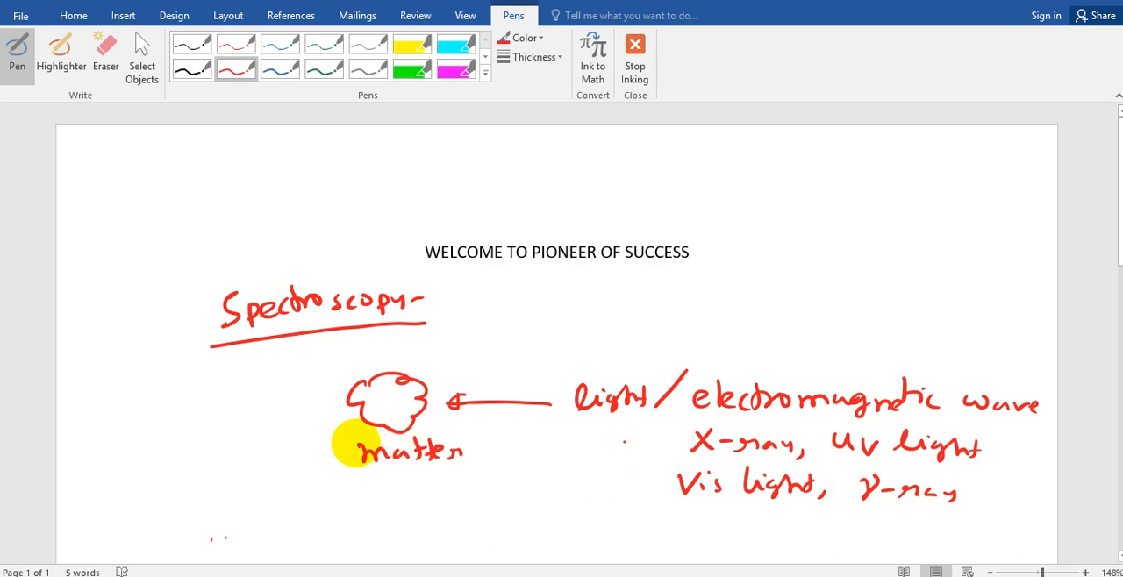
drag(354, 446, 383, 512)
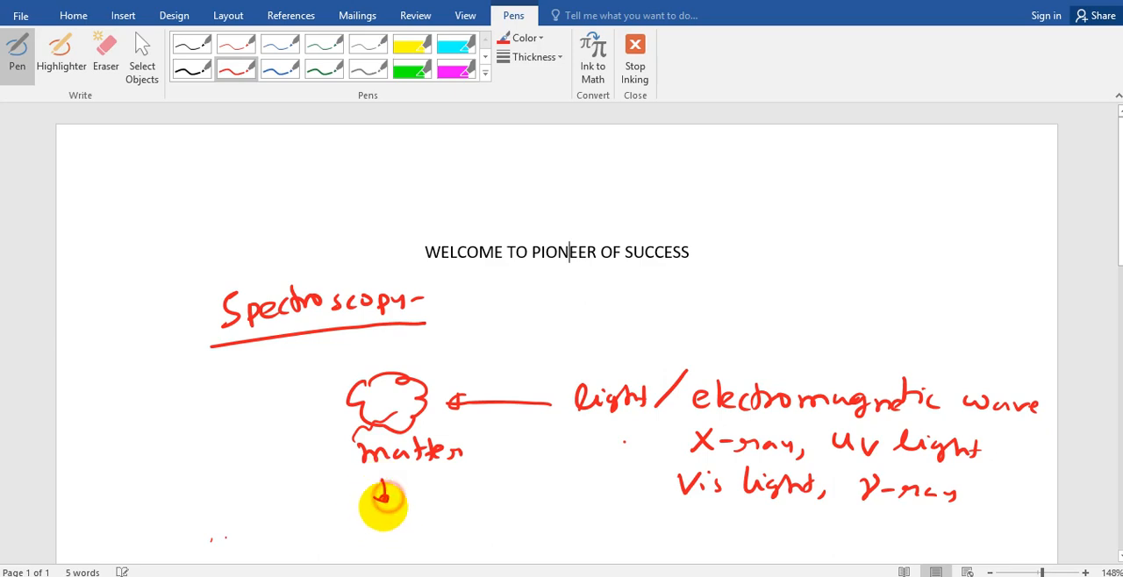
Add a downward arrow labelled 'natural frequency' under matter and a second arrow toward light
drag(377, 500, 412, 526)
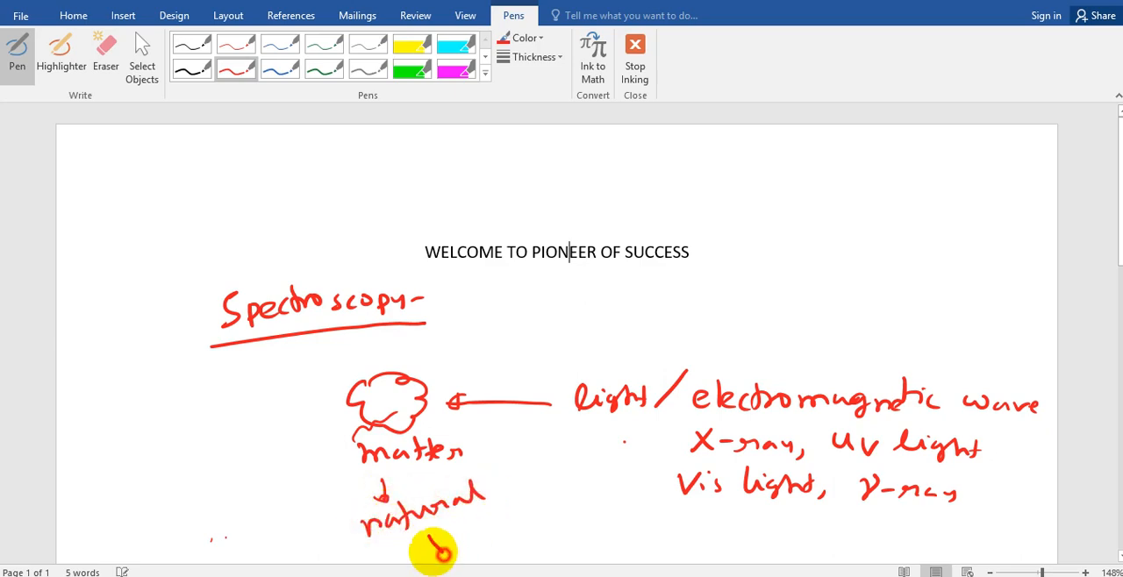
drag(429, 553, 544, 508)
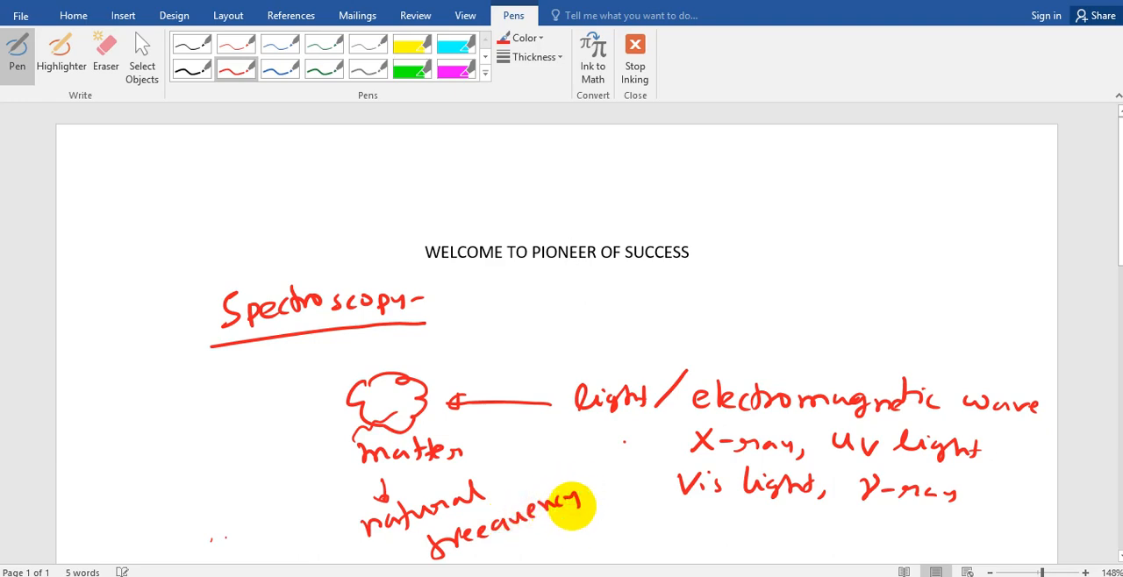
drag(561, 509, 403, 403)
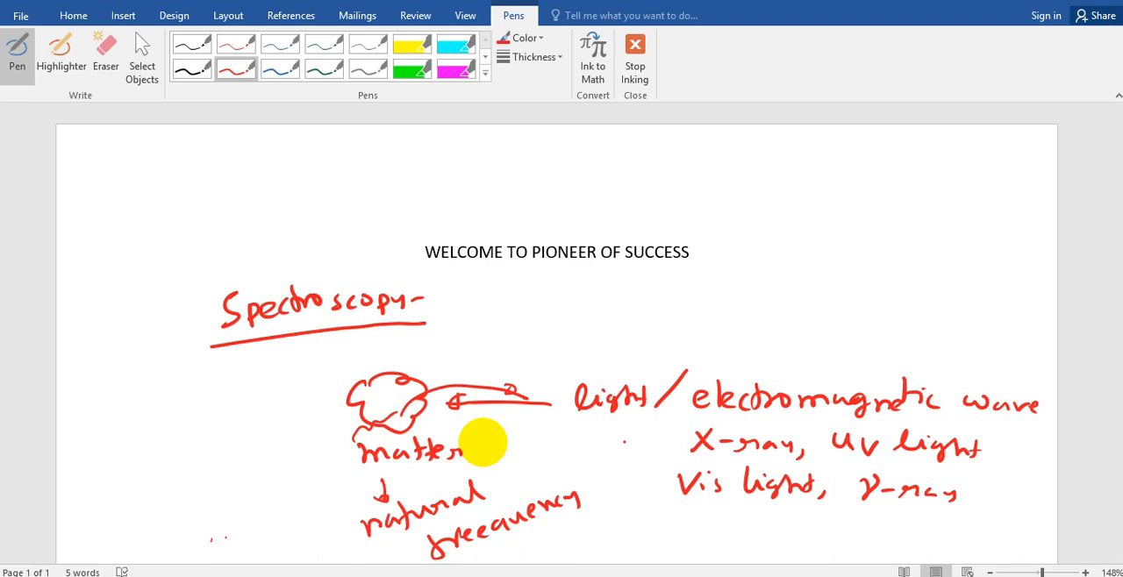
click(569, 253)
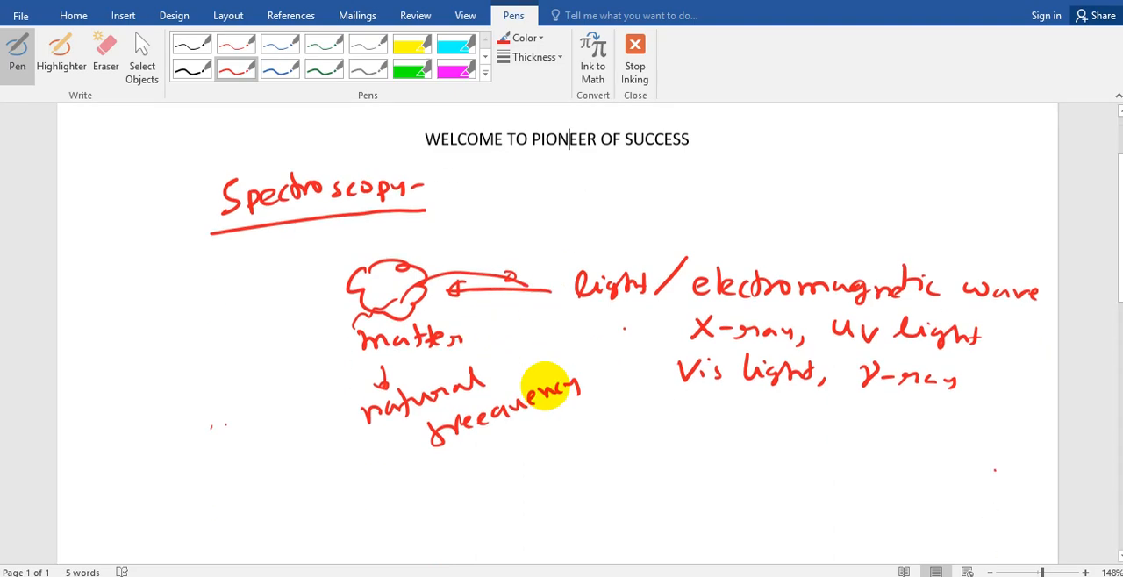
Start the numbered technique list with 1 Mass Spectro. and 2 NMR Spec
scroll(down, 3)
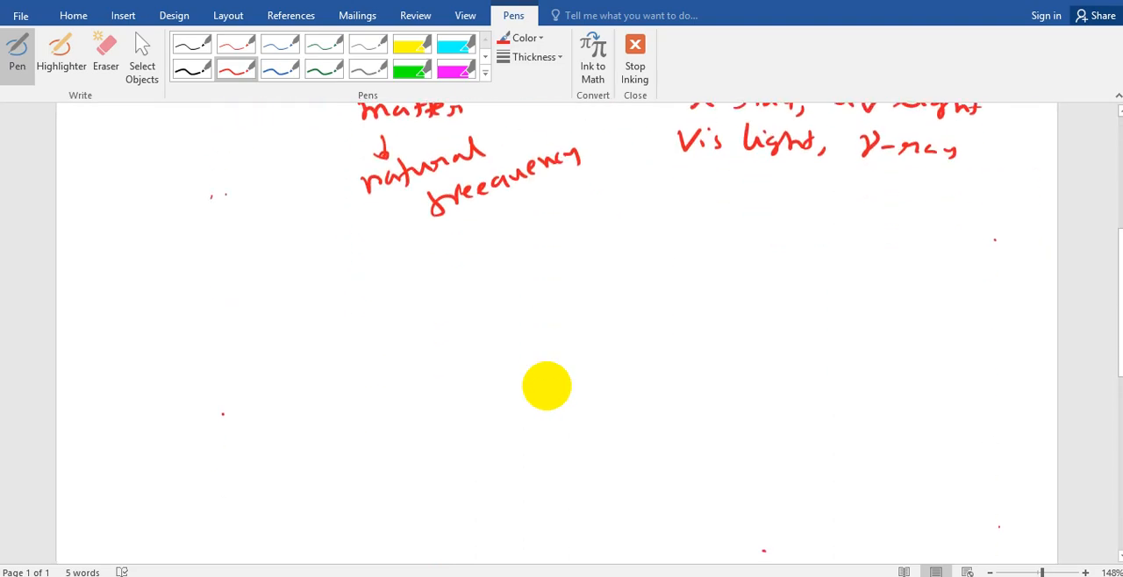
drag(547, 386, 167, 277)
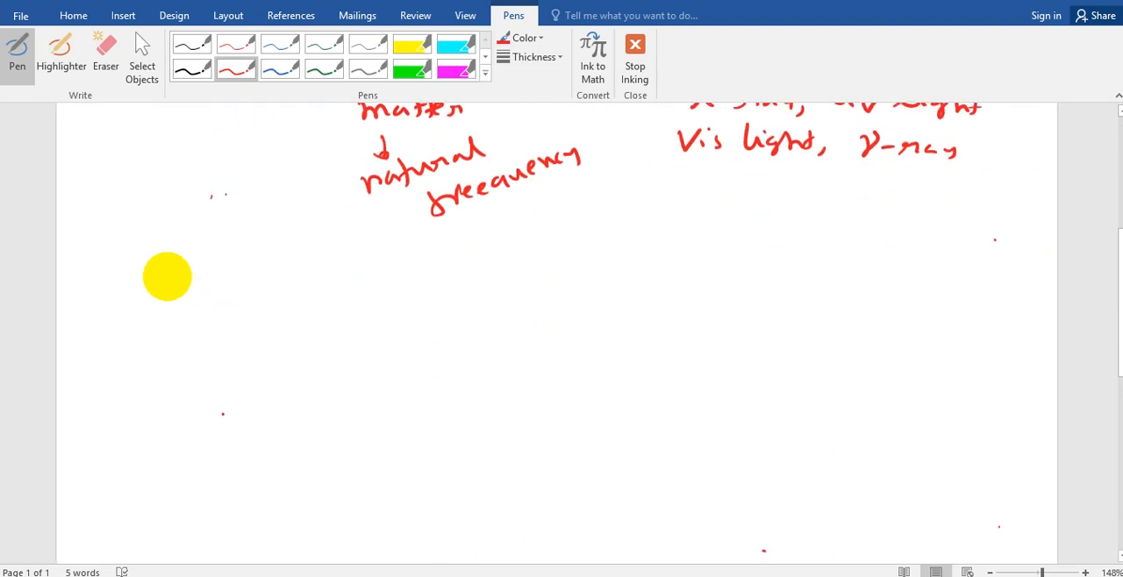
drag(167, 277, 214, 296)
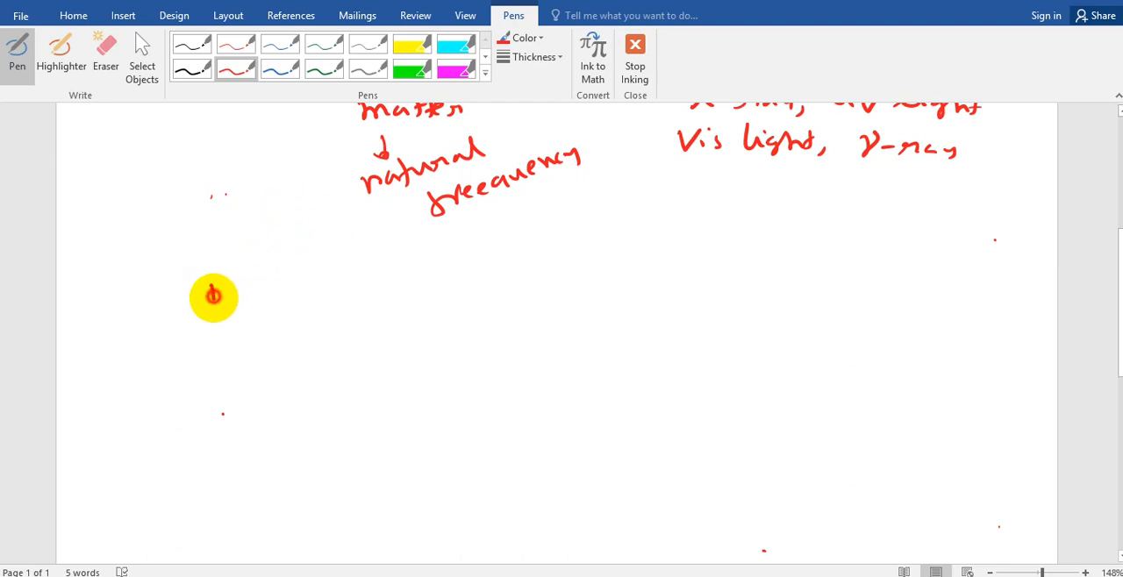
drag(215, 297, 284, 302)
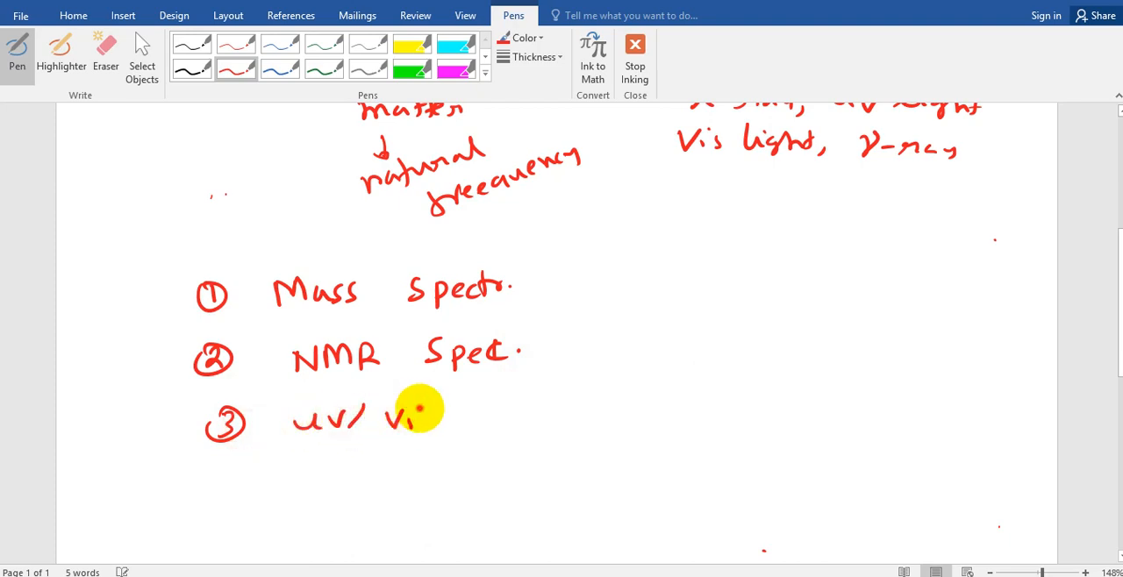
Continue the list with UV/Vis Spec, IR Spectroscopy, Raman and XRD as item 6
drag(430, 417, 543, 424)
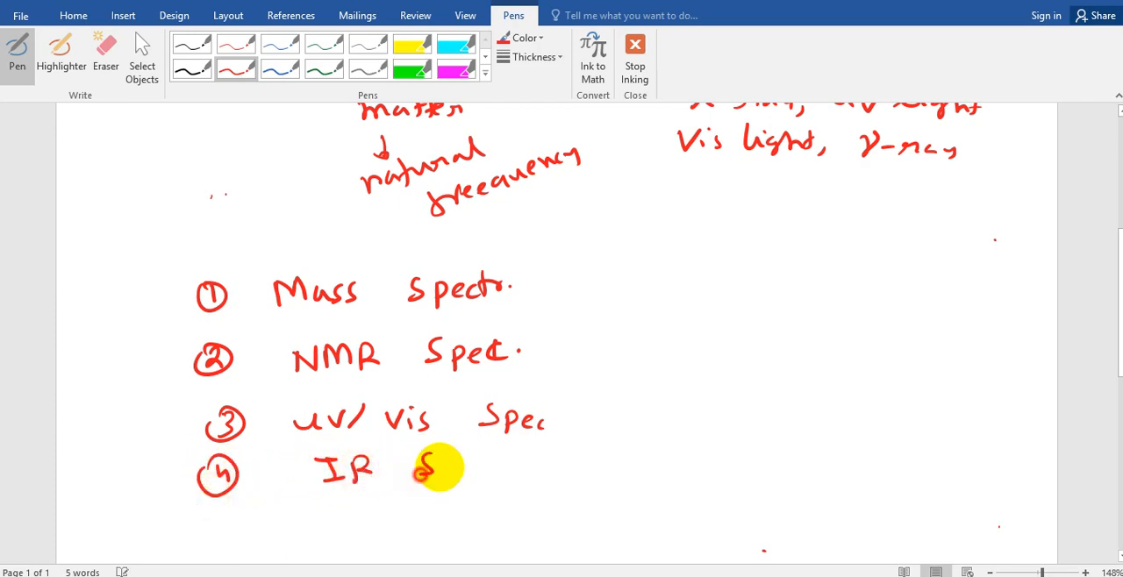
drag(425, 466, 540, 467)
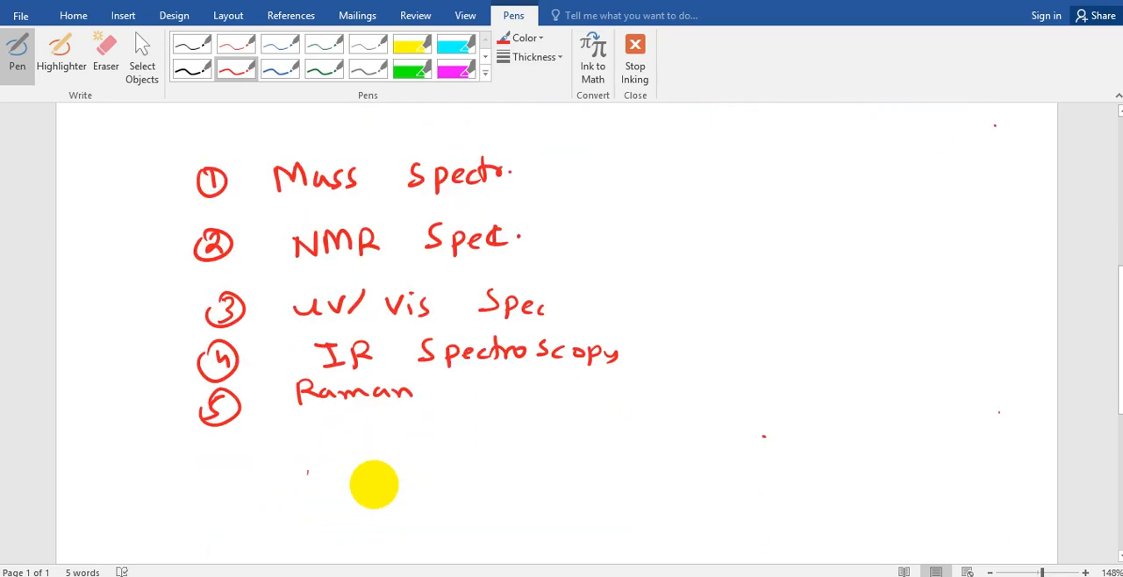
mouse_move(242, 446)
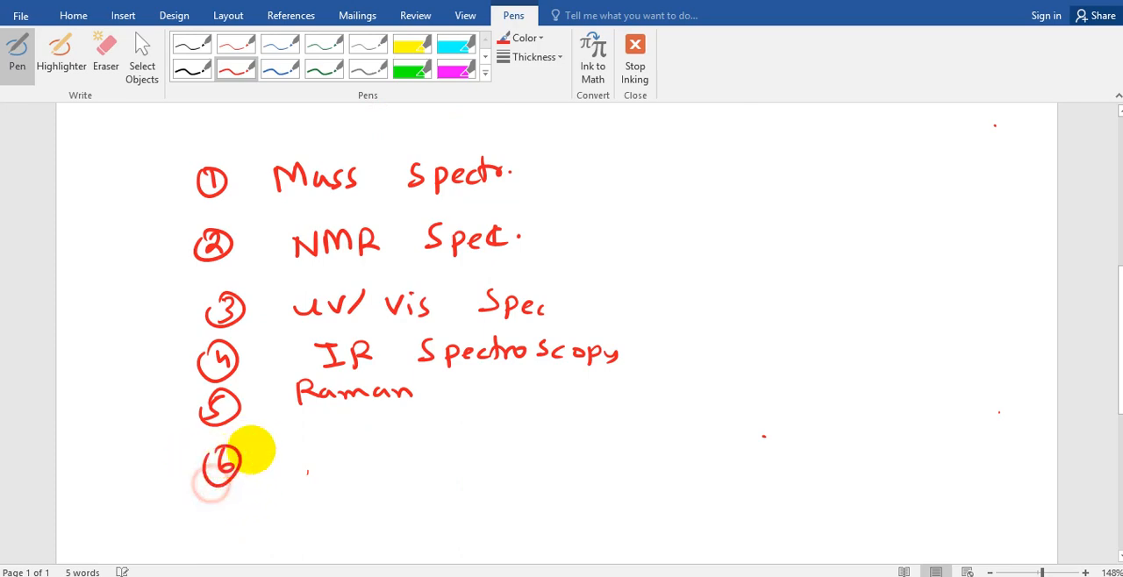
mouse_move(319, 449)
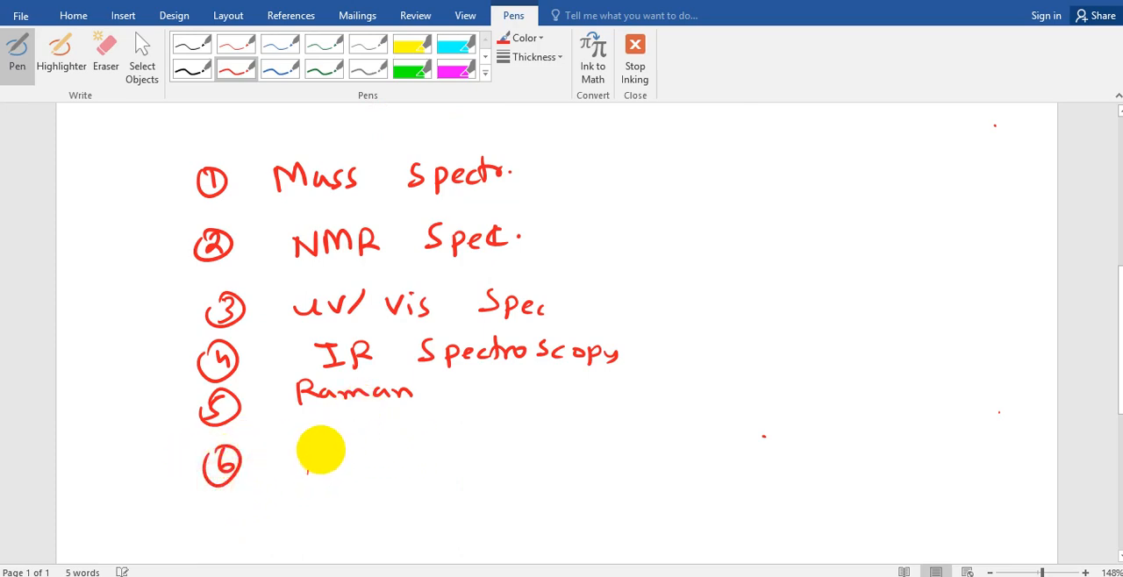
drag(312, 446, 350, 442)
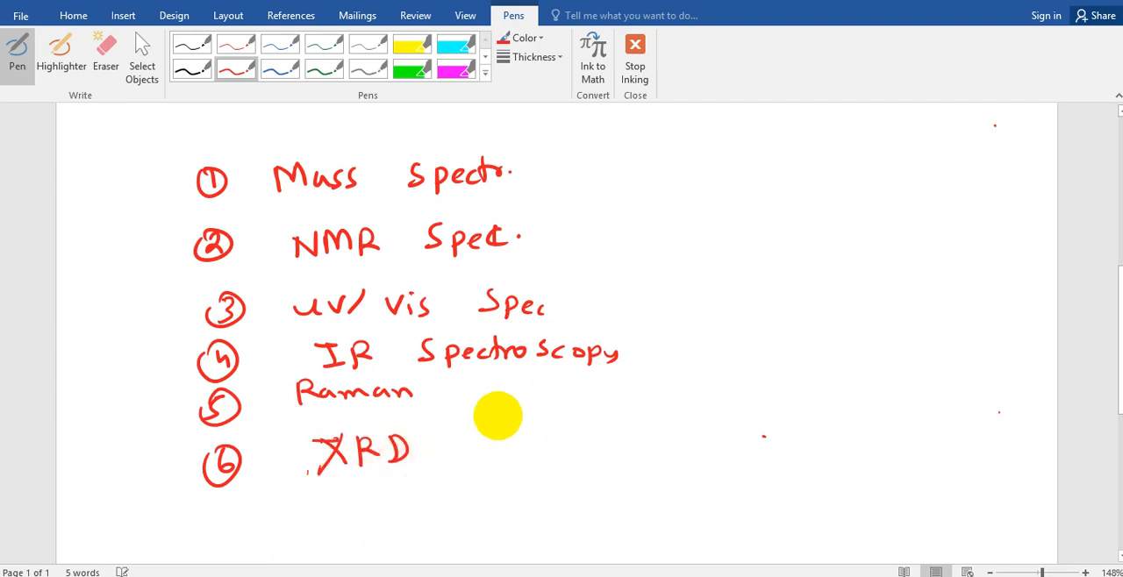
mouse_move(517, 266)
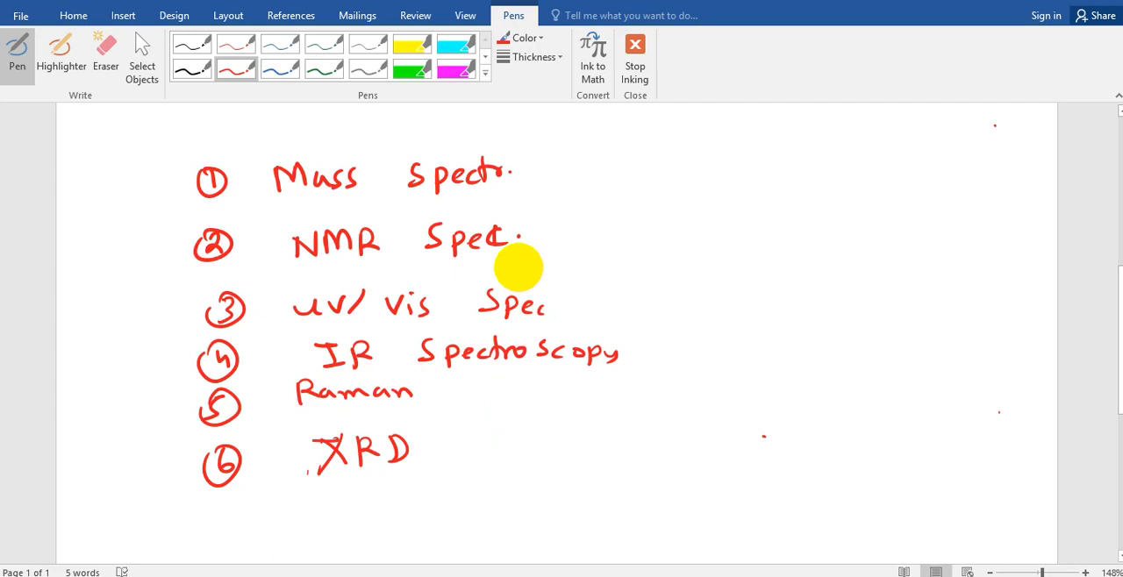
mouse_move(393, 350)
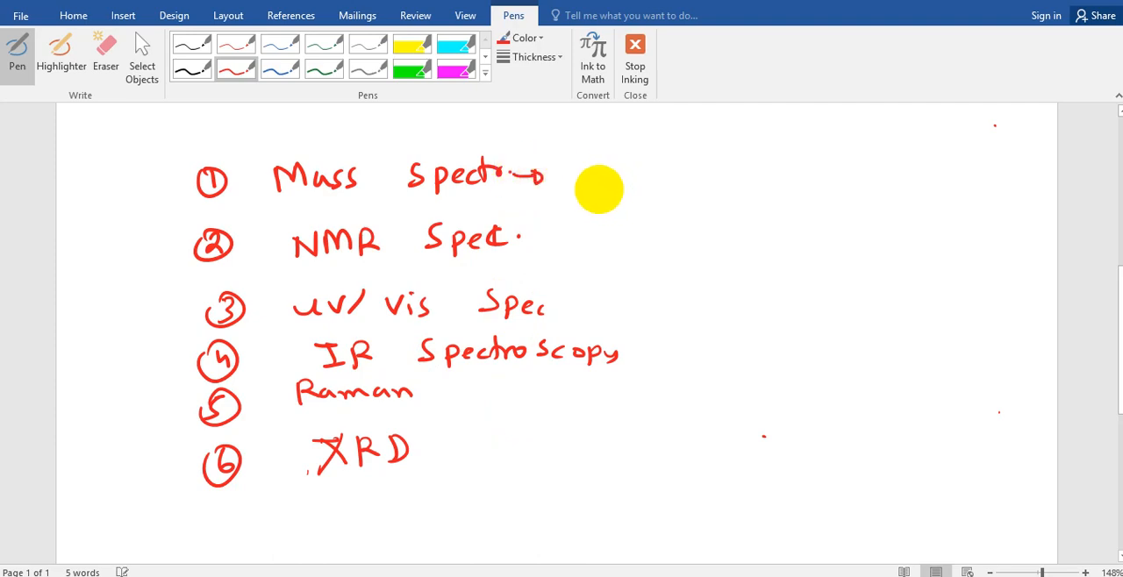
Write 'molecular weight /' after Mass Spectro. and draw an arrow after NMR Spec
drag(579, 190, 614, 184)
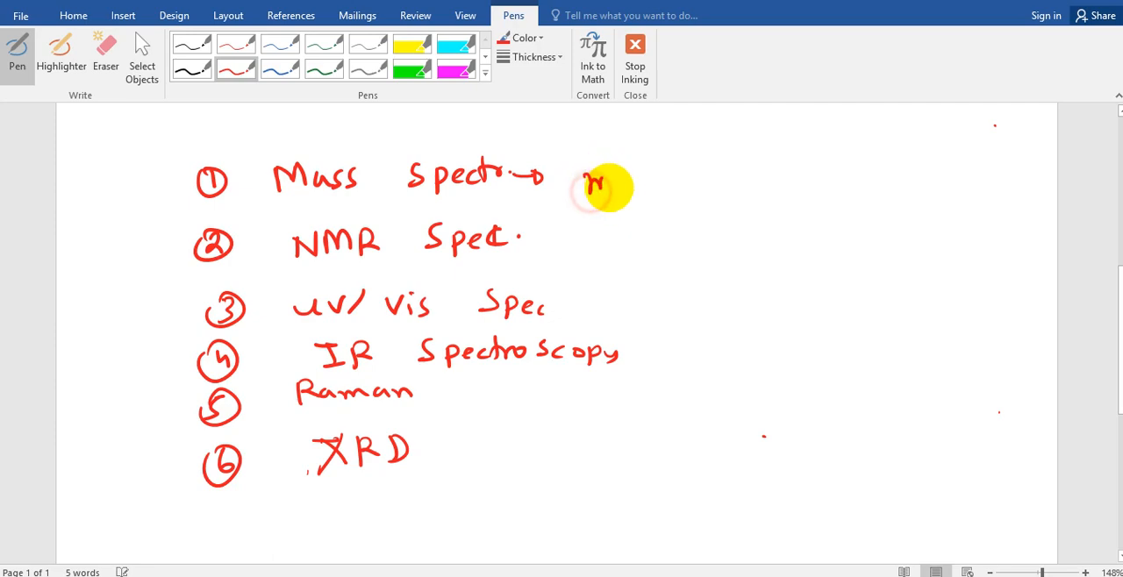
drag(596, 179, 670, 179)
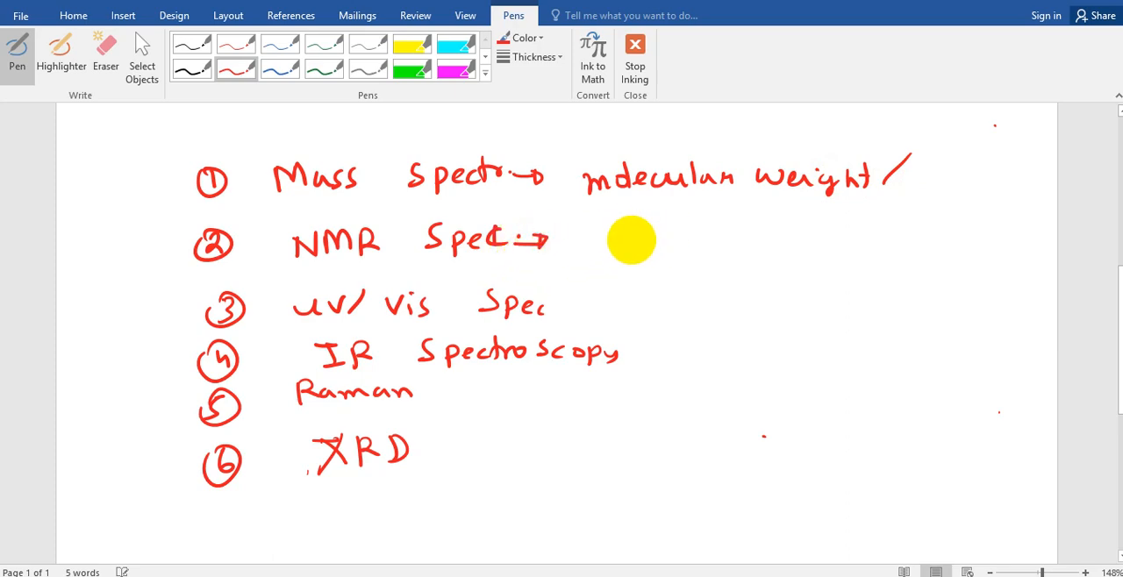
drag(629, 239, 624, 256)
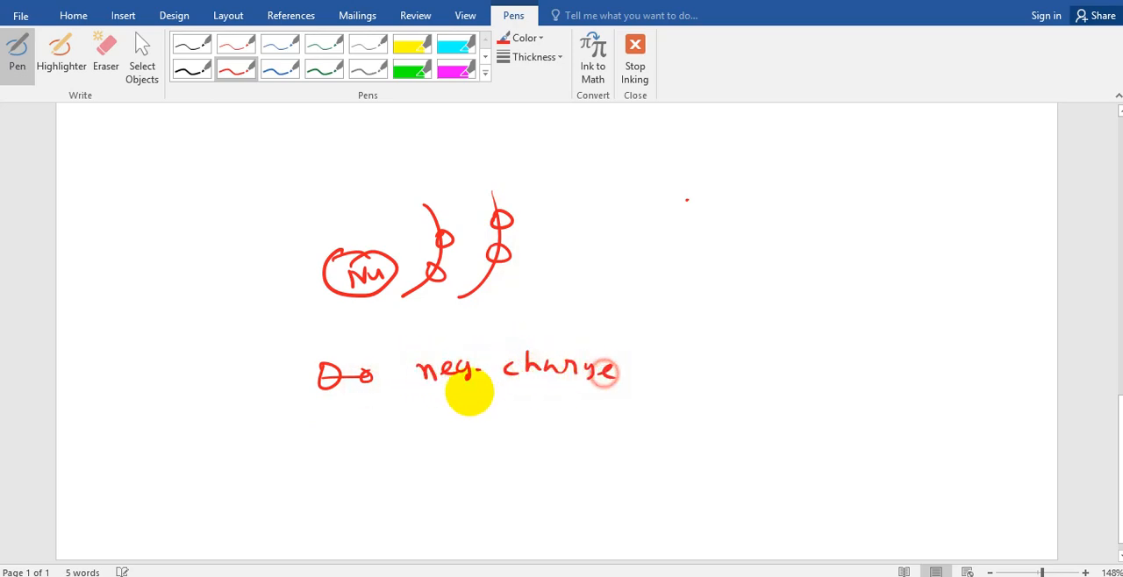
Draw arrows beneath the negative charge note, the second labelled i with a circled charge
drag(355, 424, 438, 421)
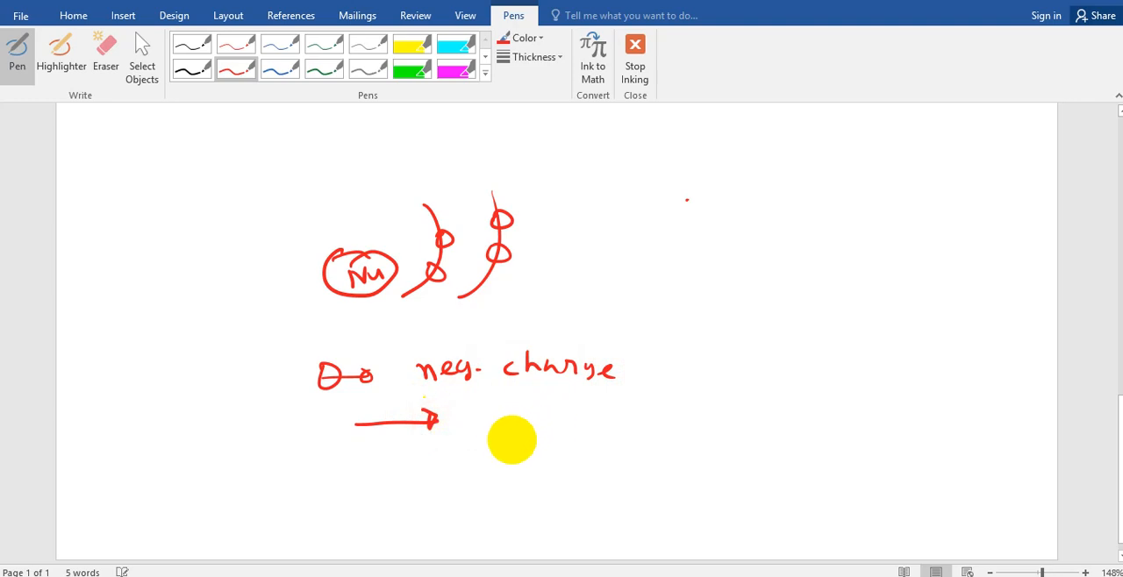
drag(512, 439, 403, 447)
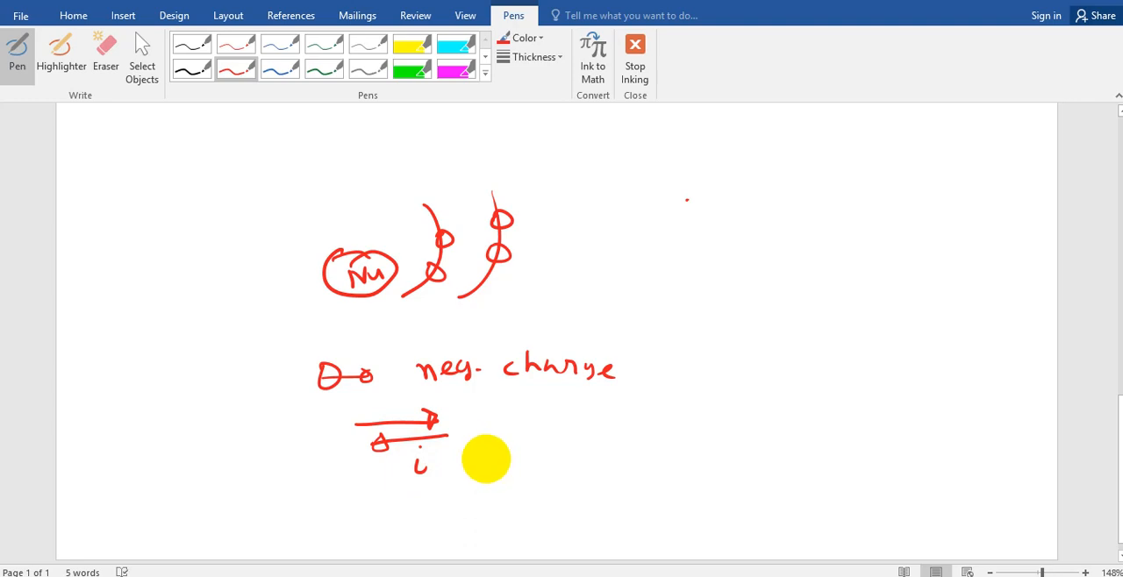
drag(488, 458, 537, 463)
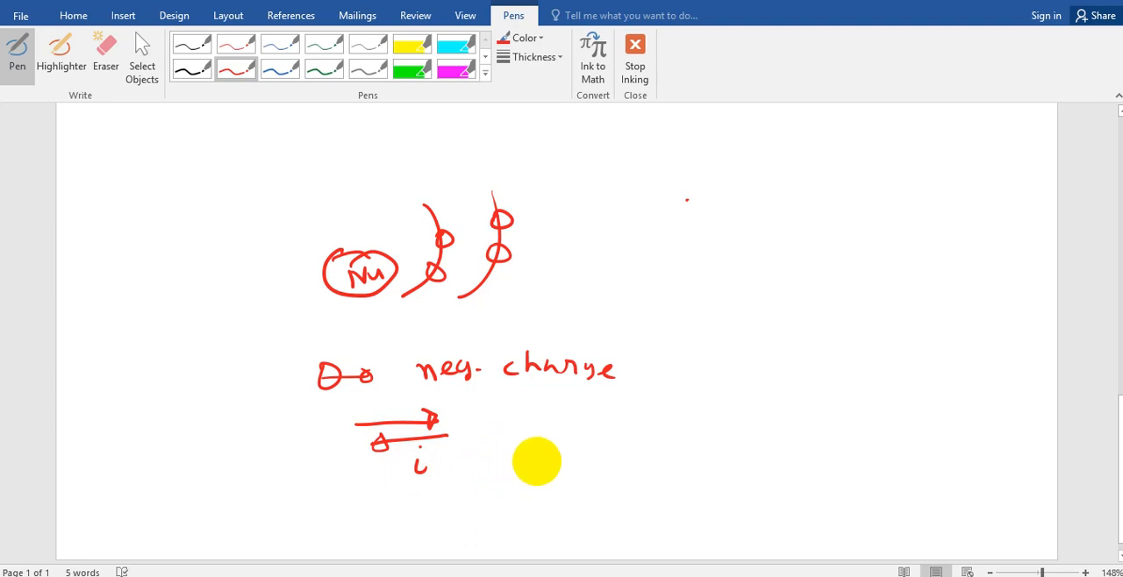
drag(530, 470, 623, 470)
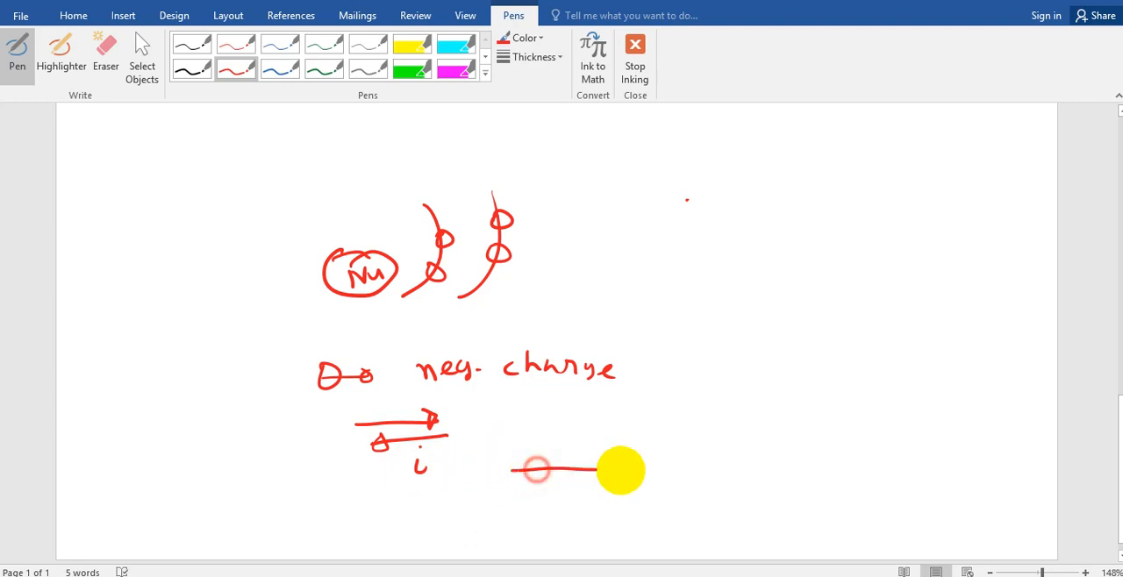
drag(535, 470, 614, 471)
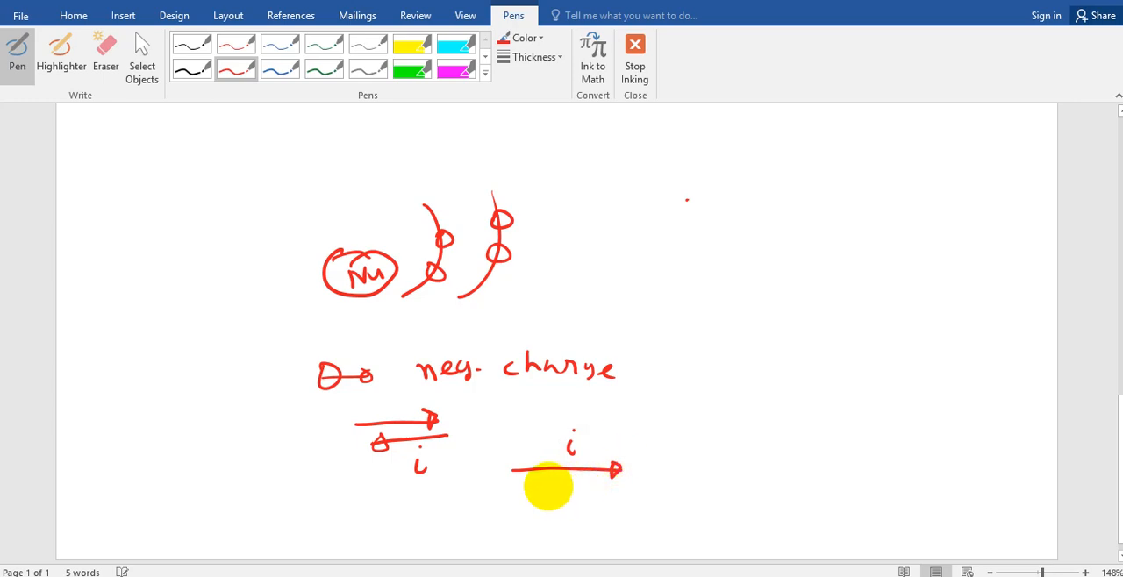
drag(547, 488, 523, 488)
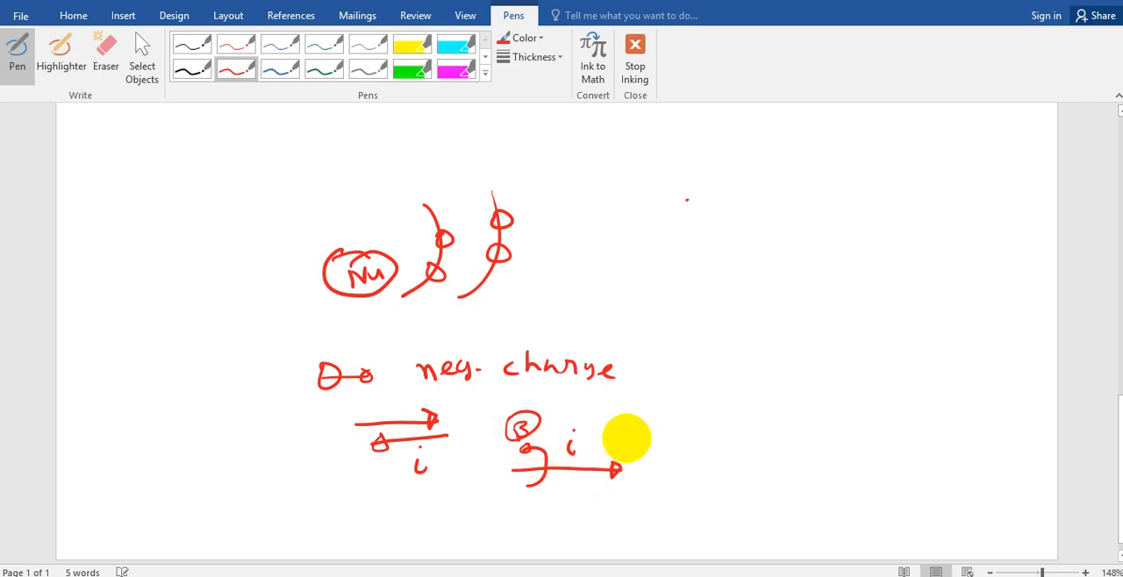
Sketch a hatched box to the right with a circled label below and bbb marks above
drag(624, 438, 677, 411)
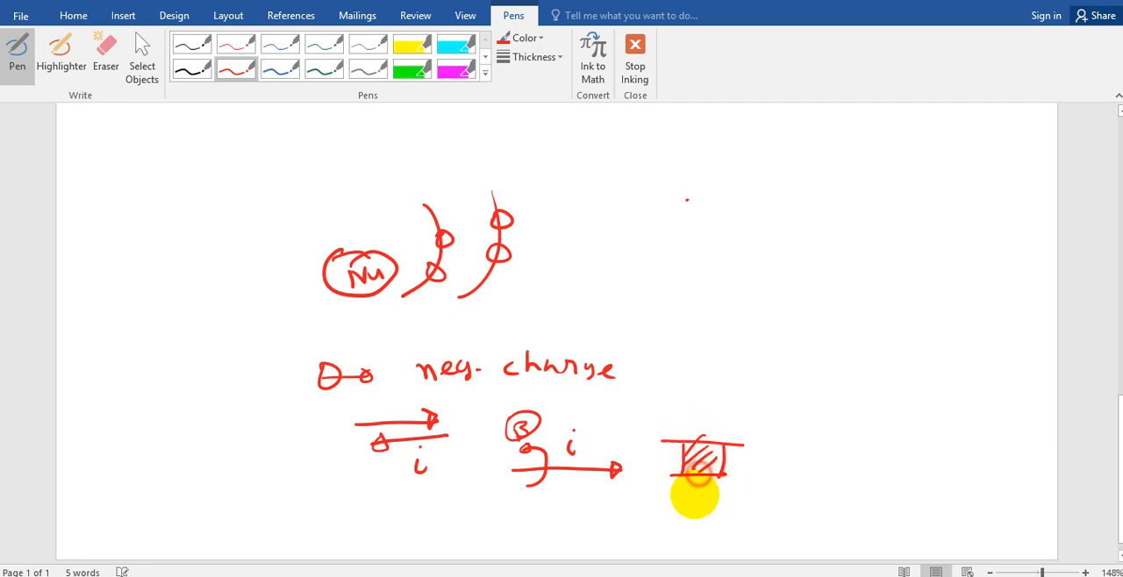
drag(693, 495, 706, 505)
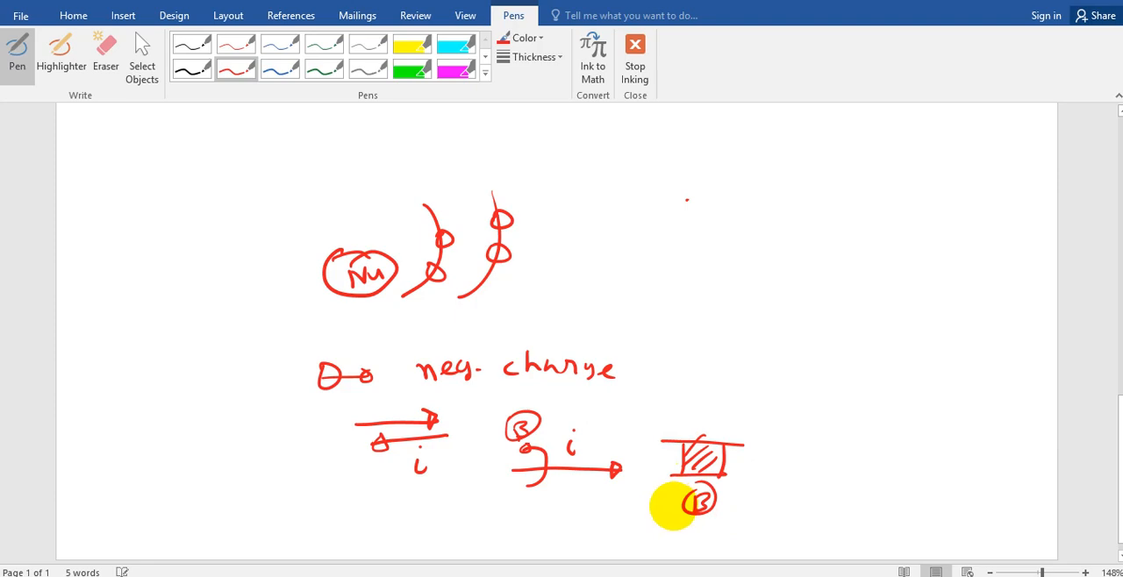
drag(674, 509, 495, 321)
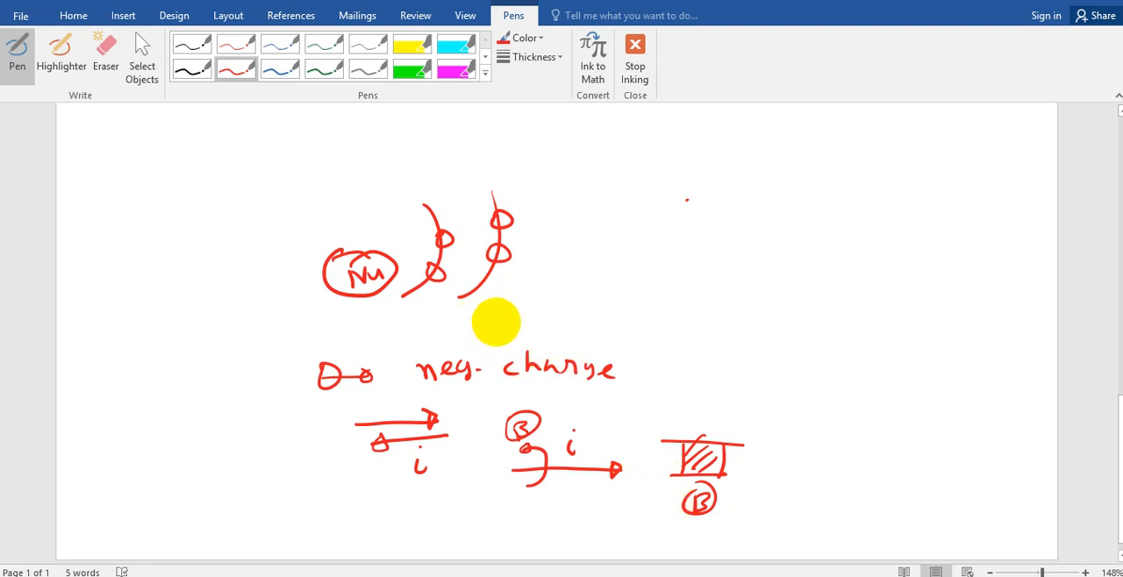
drag(494, 322, 671, 397)
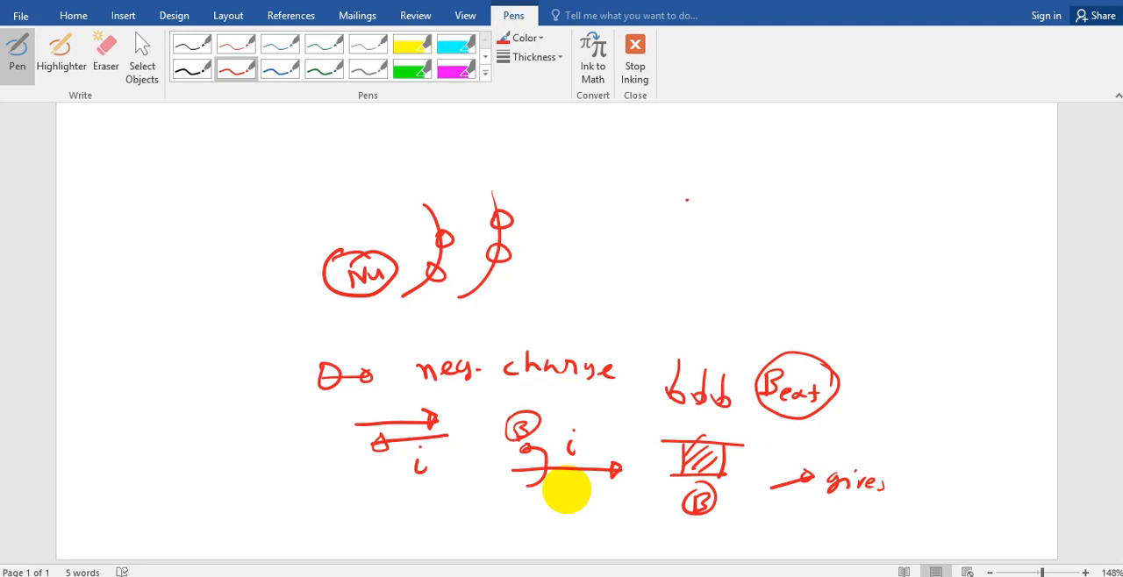
Ink the circled 'Beat' label and an arrow reading 'gives' beside the hatched box
drag(565, 491, 614, 465)
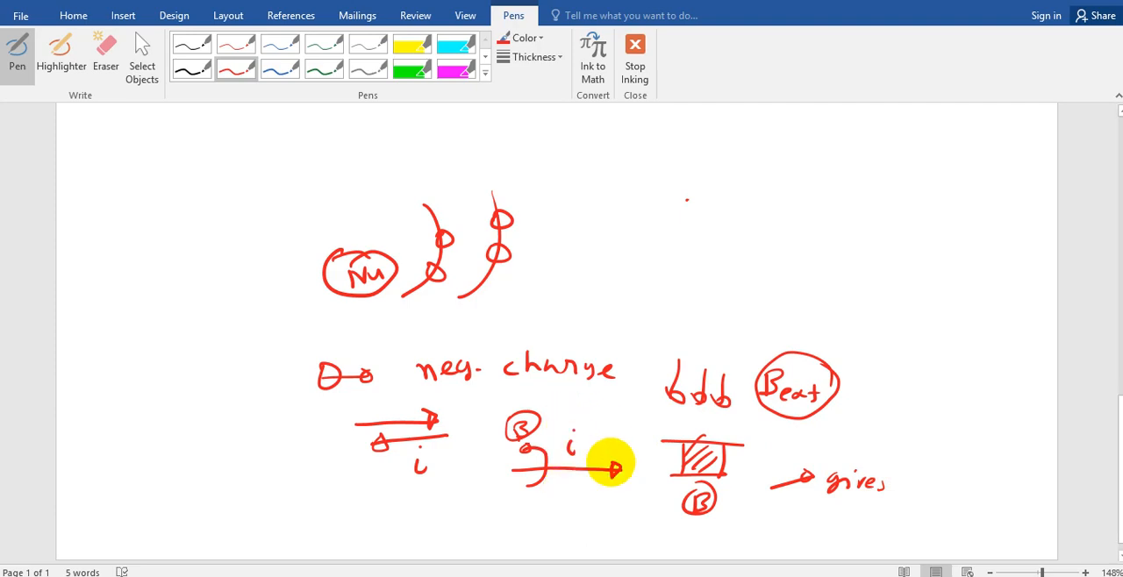
drag(611, 465, 698, 492)
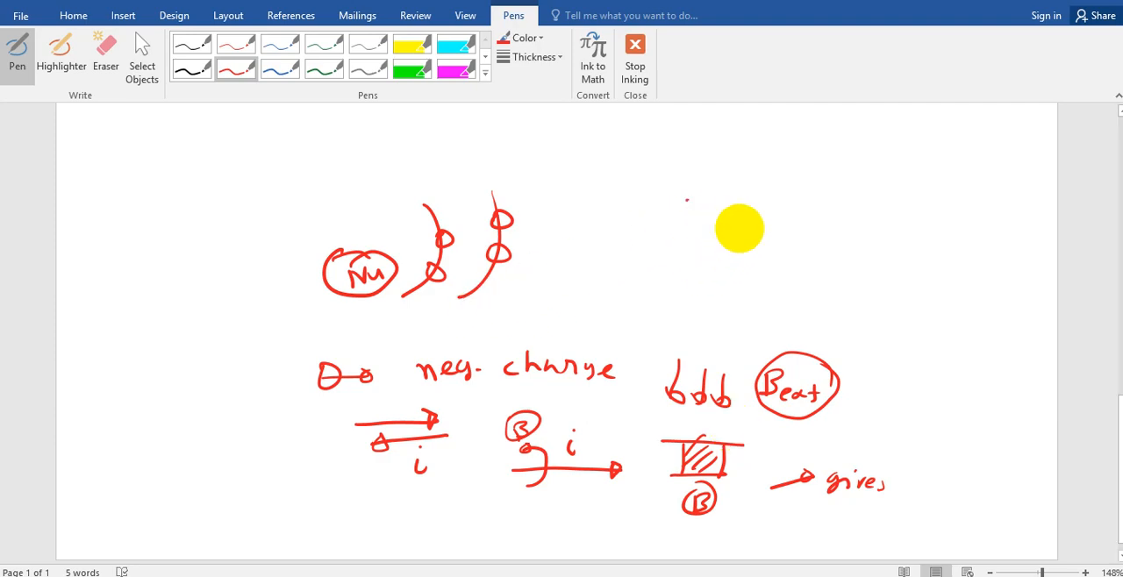
drag(740, 228, 673, 236)
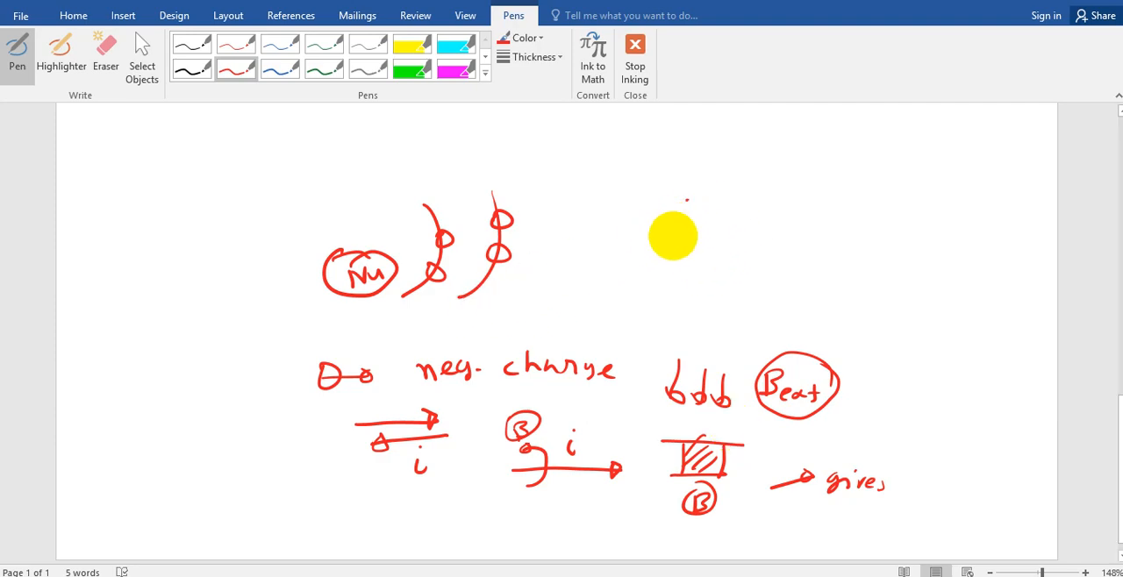
drag(674, 235, 697, 260)
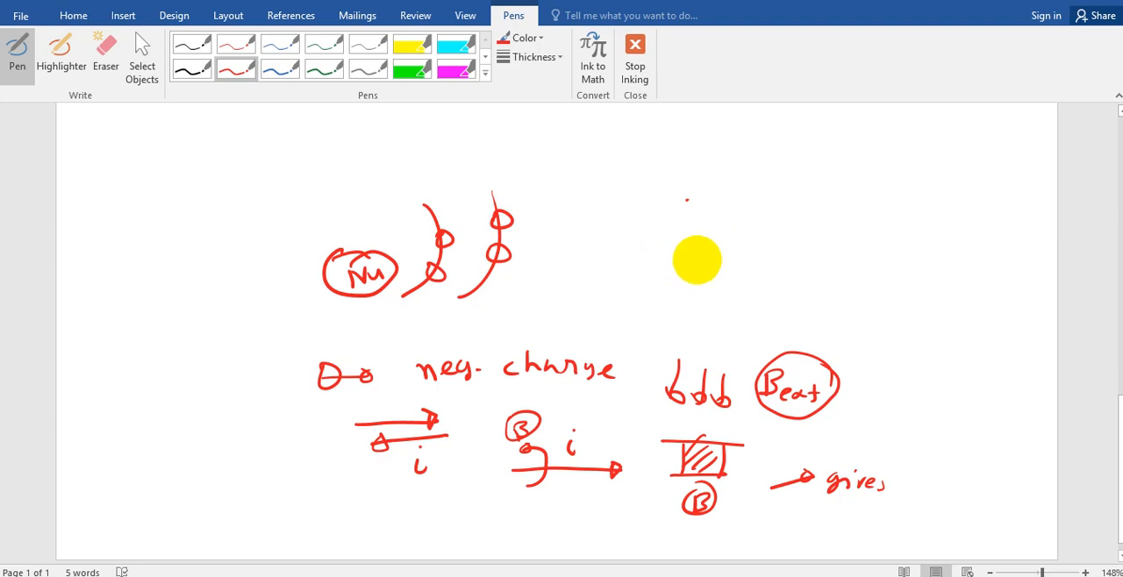
drag(698, 260, 712, 244)
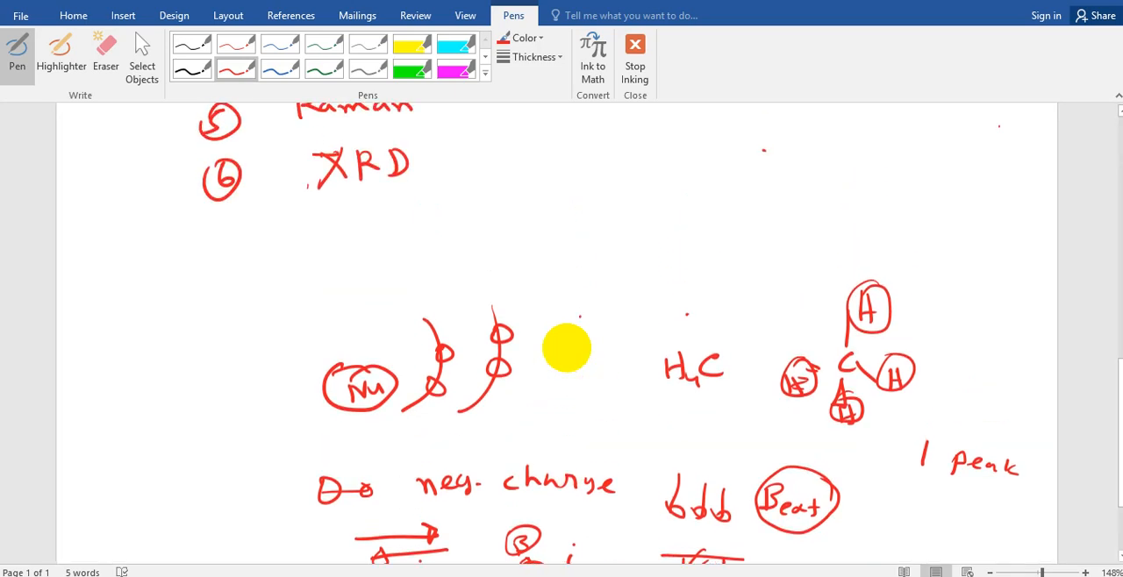
Sketch H3C with a carbon bonded to circled hydrogens and note '1 peak' beside it
scroll(down, 3)
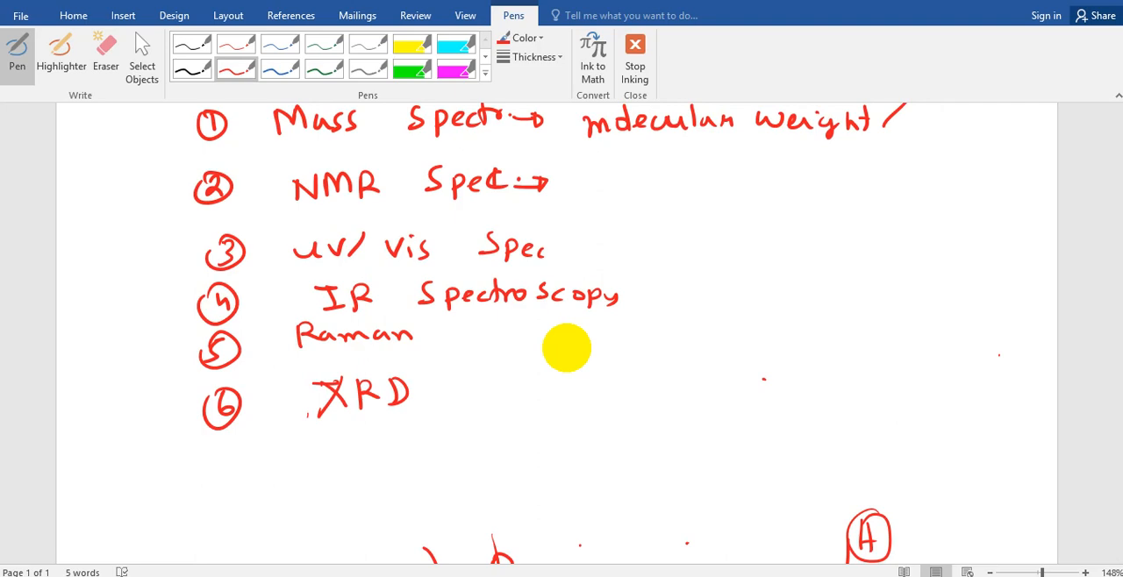
drag(567, 347, 126, 165)
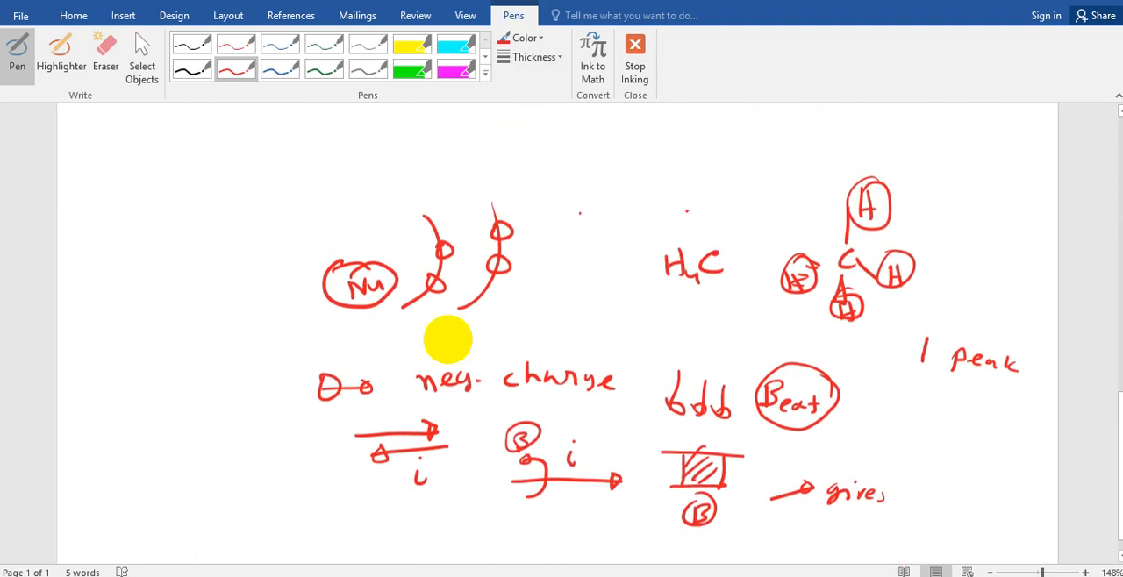
Draw a jagged peak trace with small strokes beneath and downward arrows below it
scroll(up, 3)
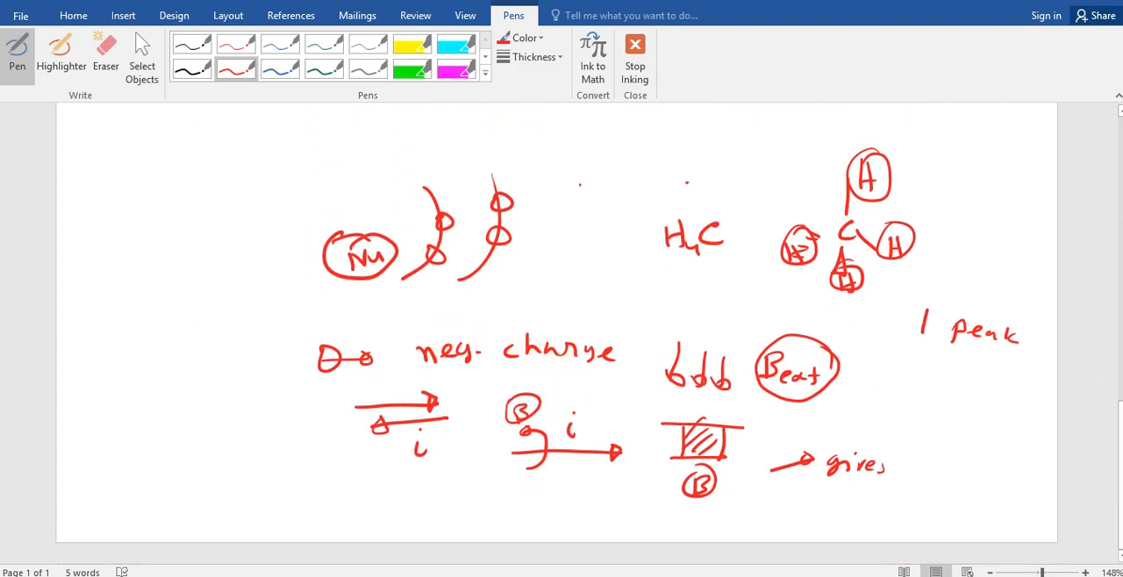
mouse_move(140, 56)
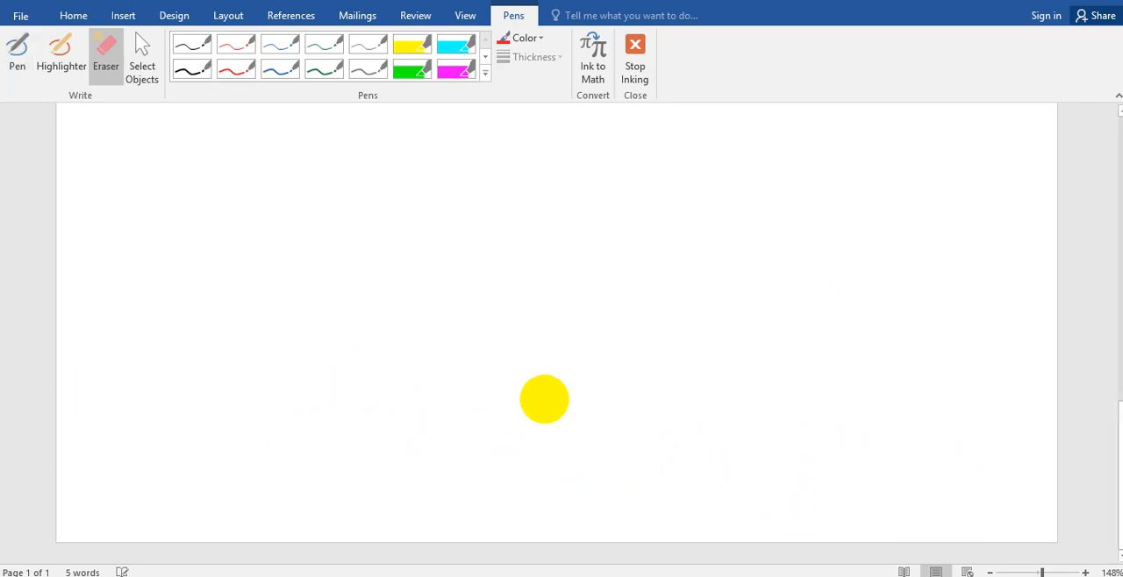
drag(544, 400, 261, 242)
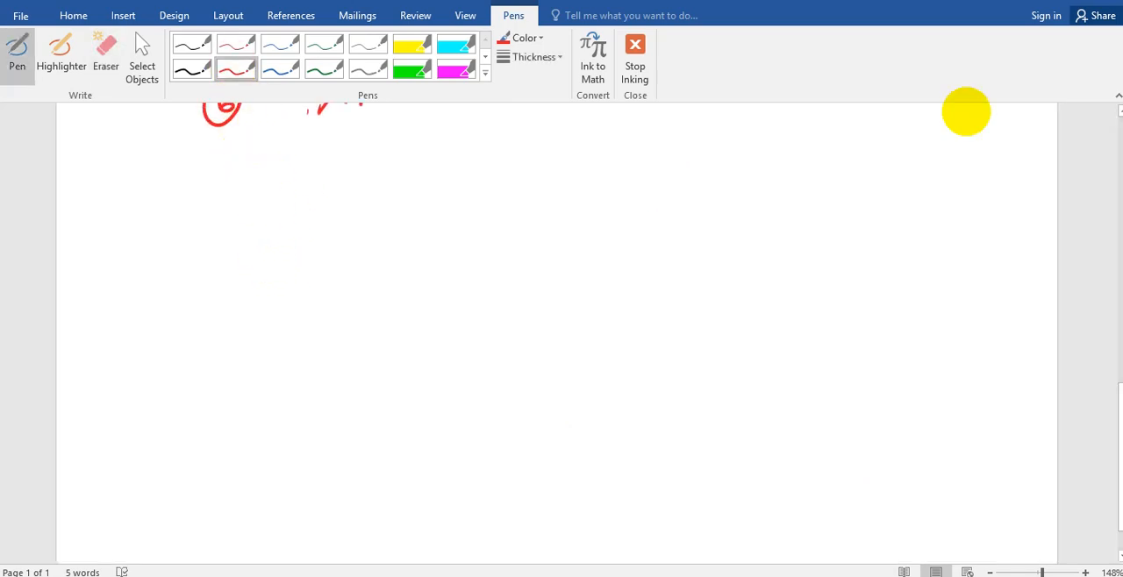
mouse_move(161, 302)
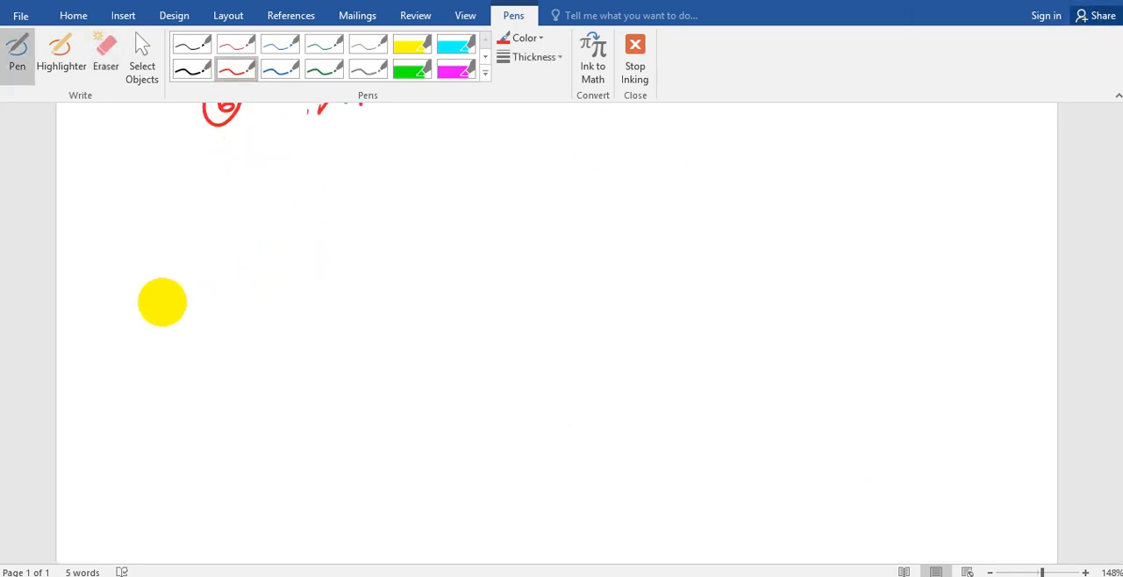
drag(161, 302, 288, 291)
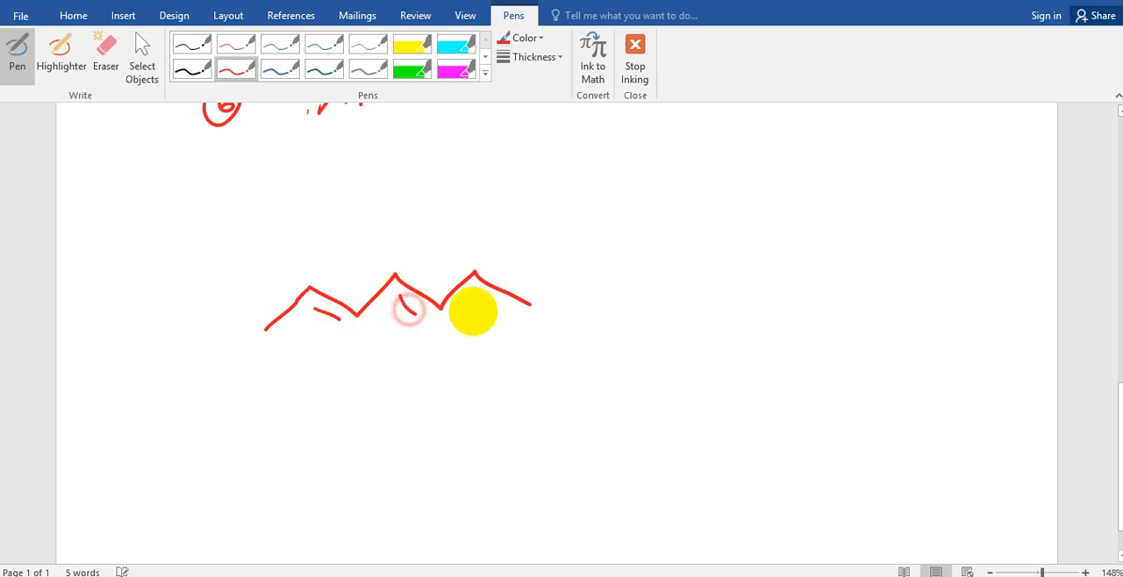
drag(474, 313, 439, 372)
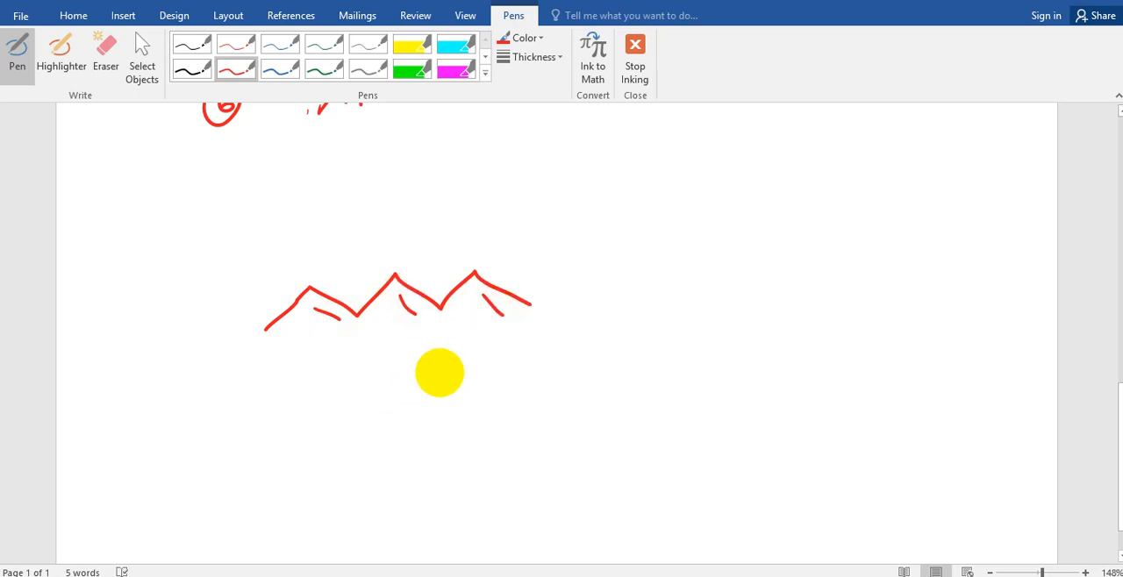
drag(439, 372, 432, 373)
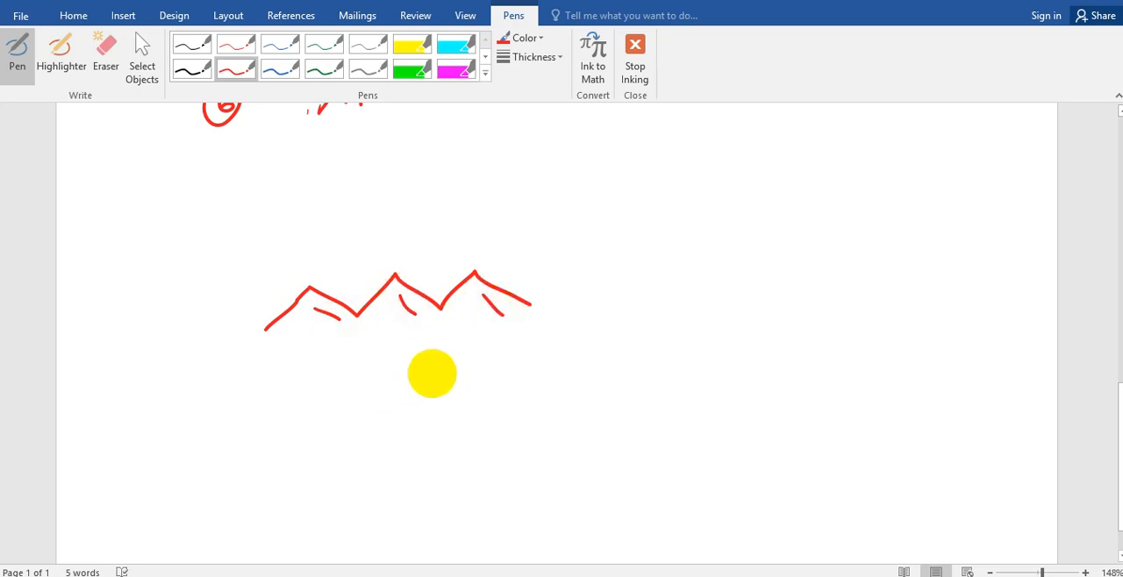
drag(432, 373, 402, 369)
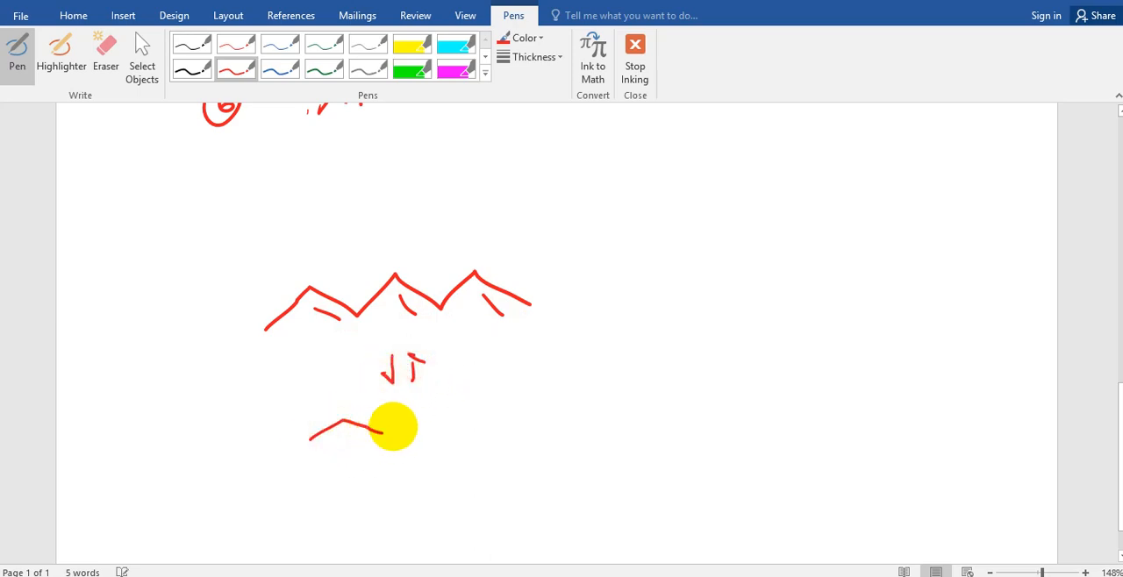
Draw a second peak trace under the arrows with strokes beneath it
drag(360, 430, 535, 421)
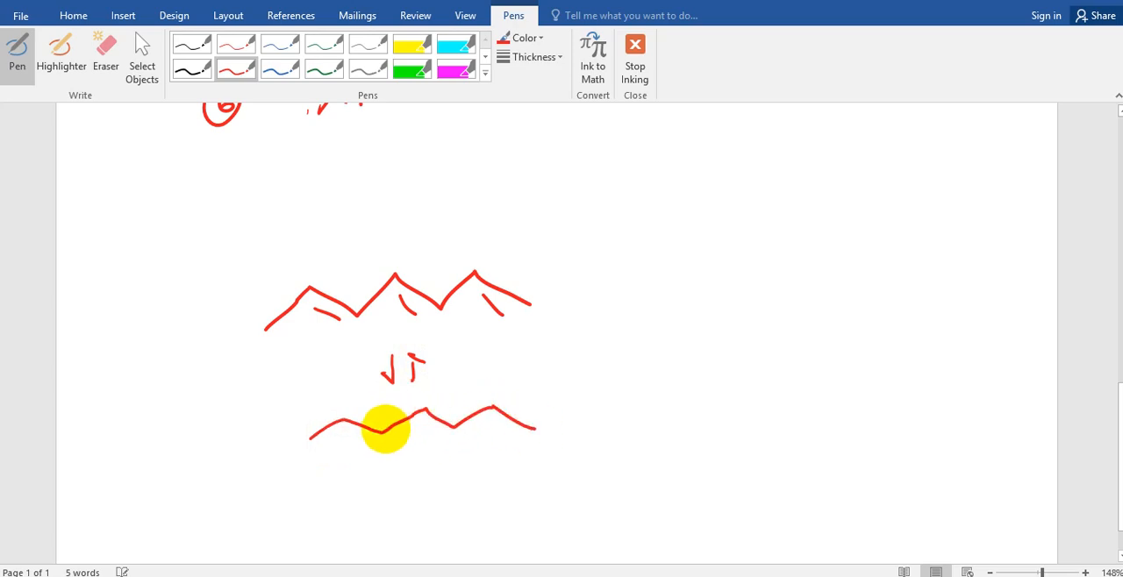
drag(386, 430, 472, 443)
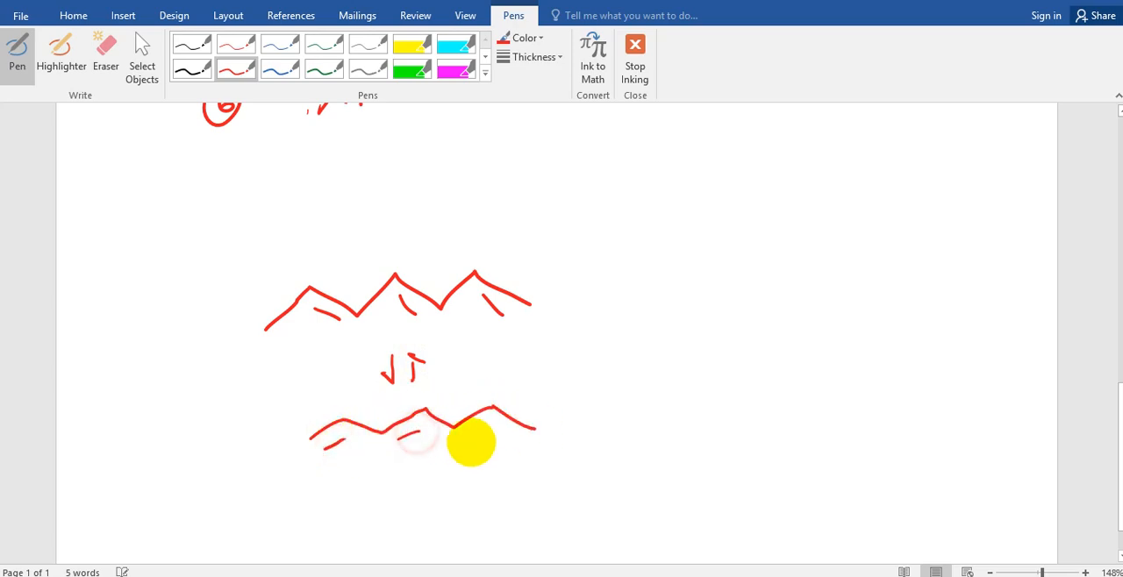
drag(472, 442, 442, 439)
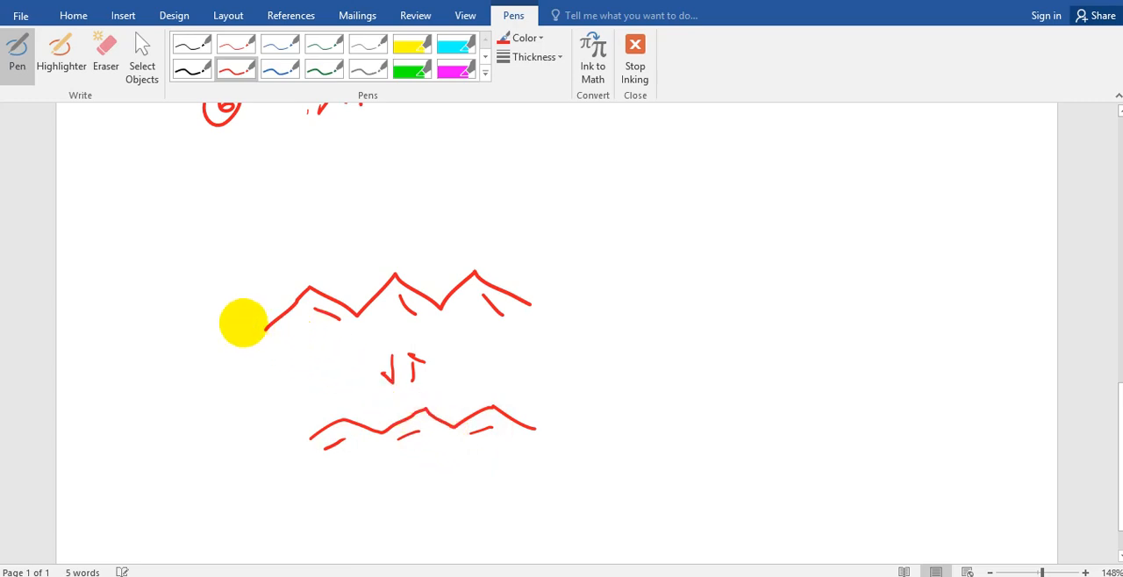
Write 'sp2' under the C=C bond and sketch p-orbital lobes around both carbons
drag(244, 323, 327, 317)
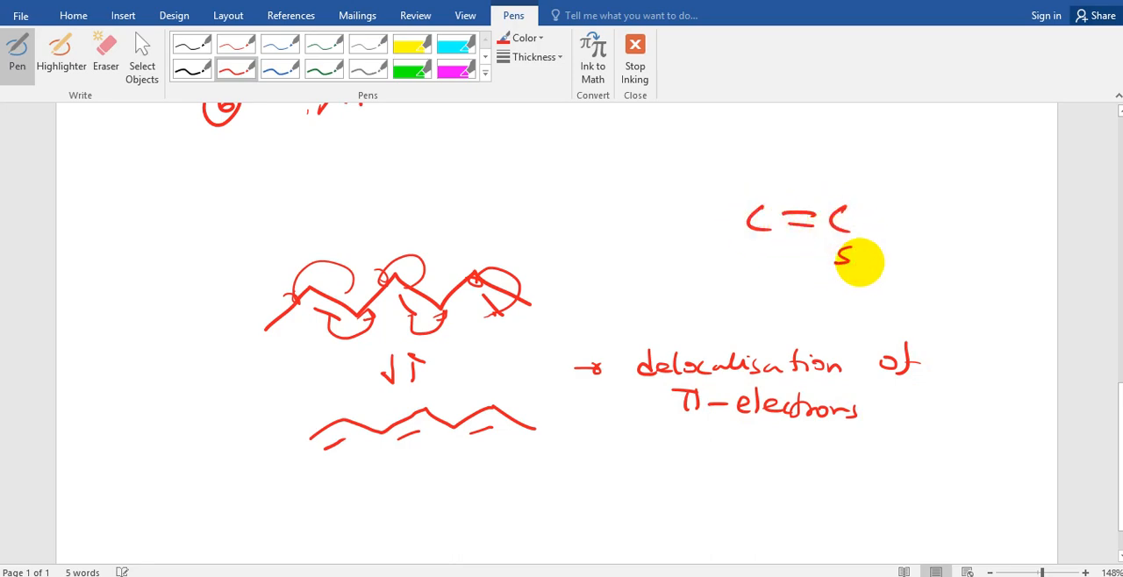
drag(843, 260, 886, 263)
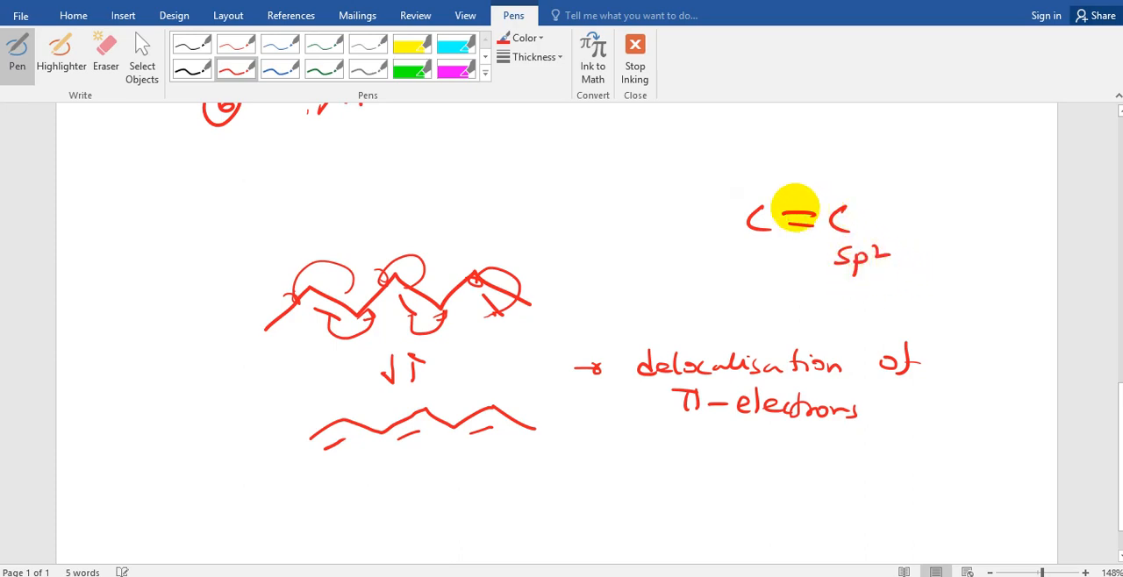
drag(793, 207, 846, 287)
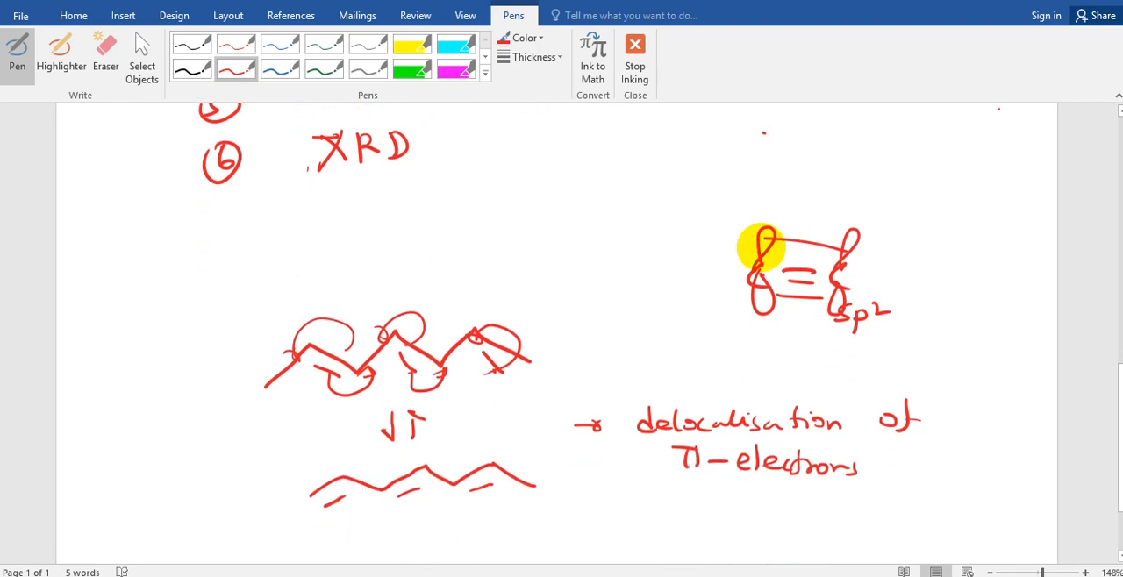
Scroll back to the numbered technique list where UV/Vis Spec now has an arrow
scroll(down, 3)
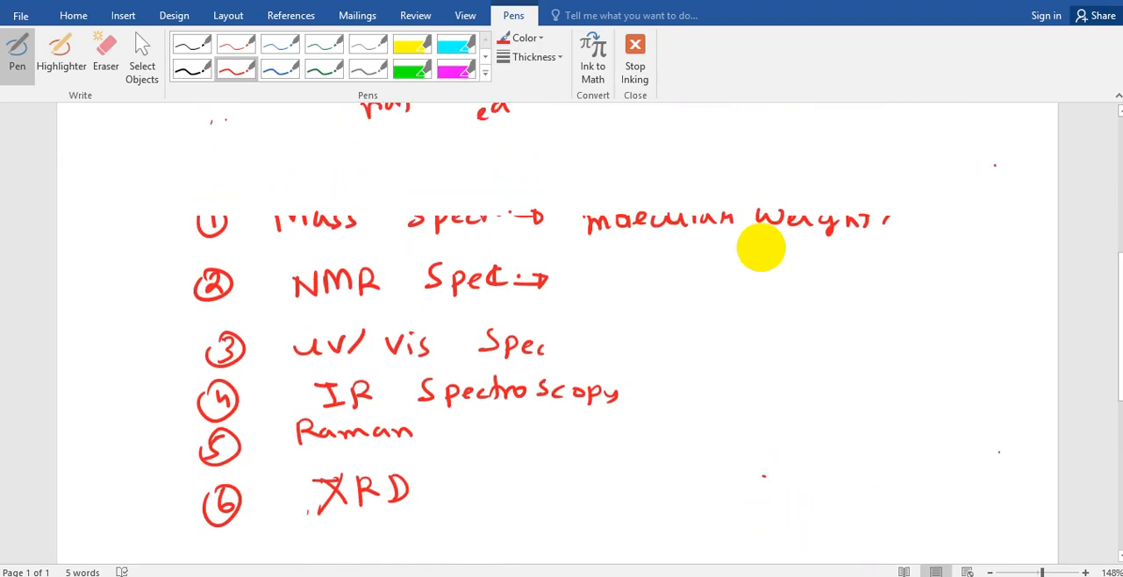
scroll(down, 3)
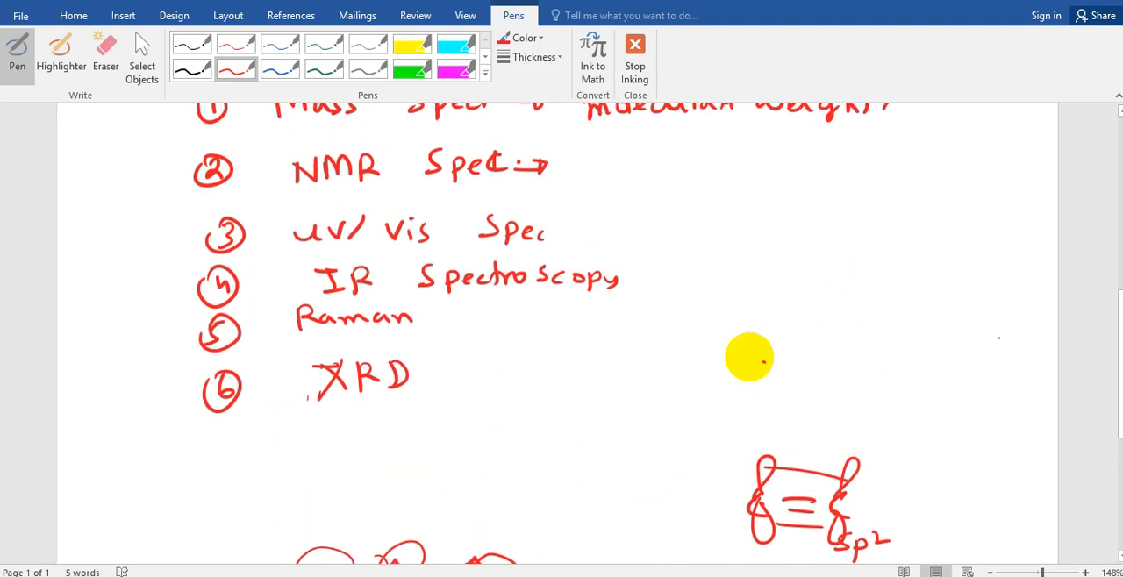
scroll(down, 3)
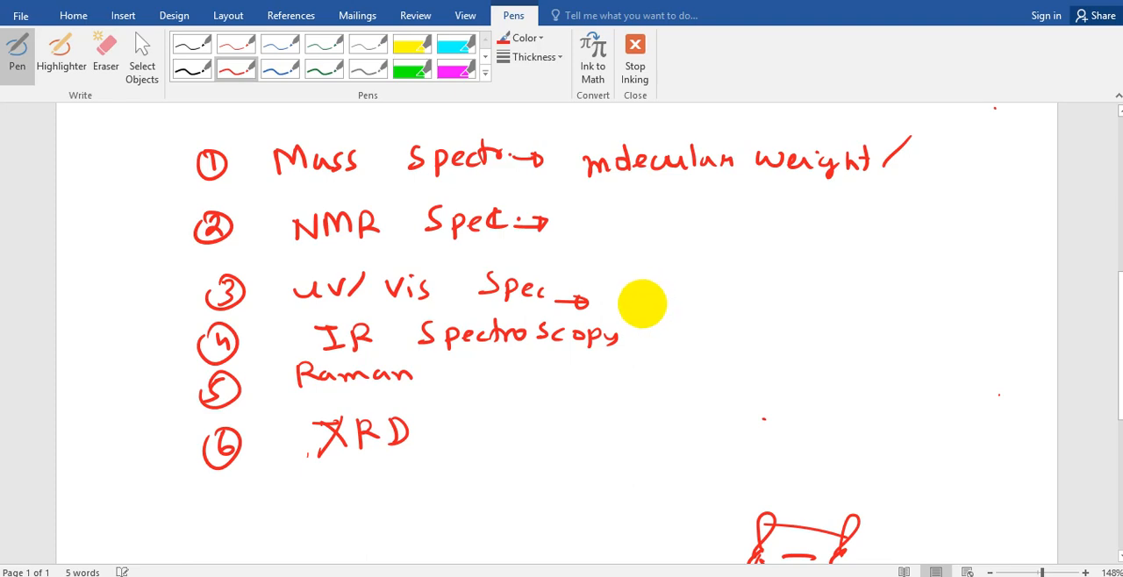
mouse_move(653, 280)
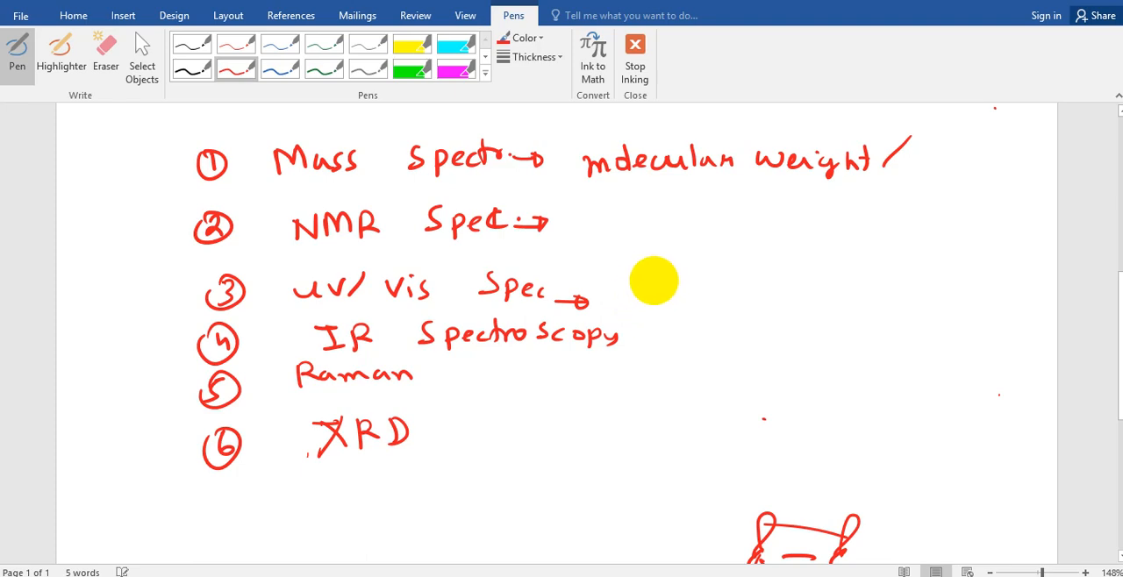
Write 'Carrot (Red)' after UV/Vis, sketch a zigzag conjugated chain and note 800 nm and λm
drag(652, 295, 720, 294)
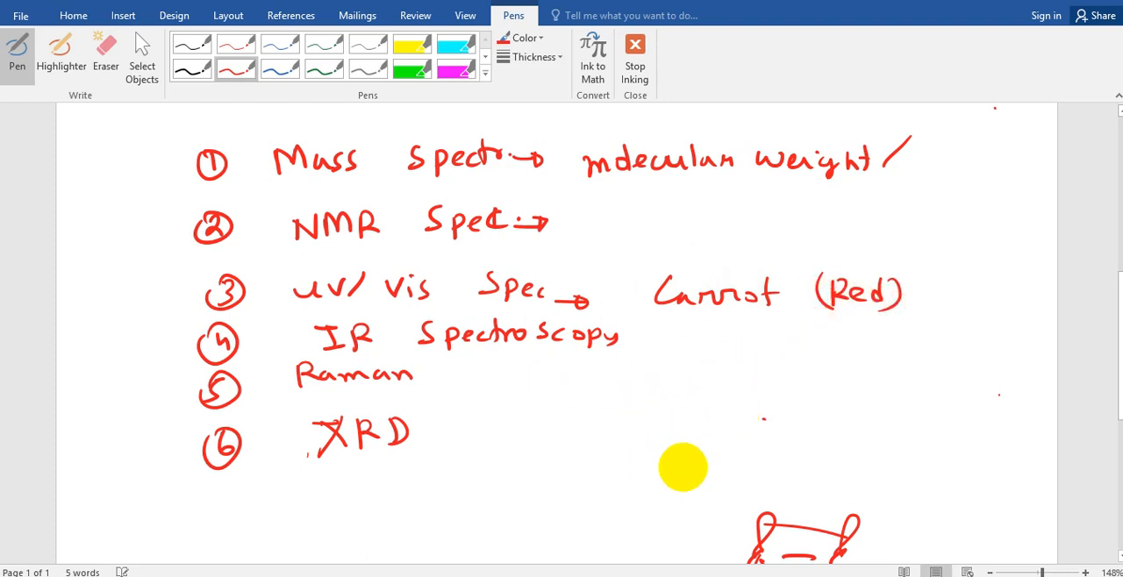
drag(683, 466, 670, 491)
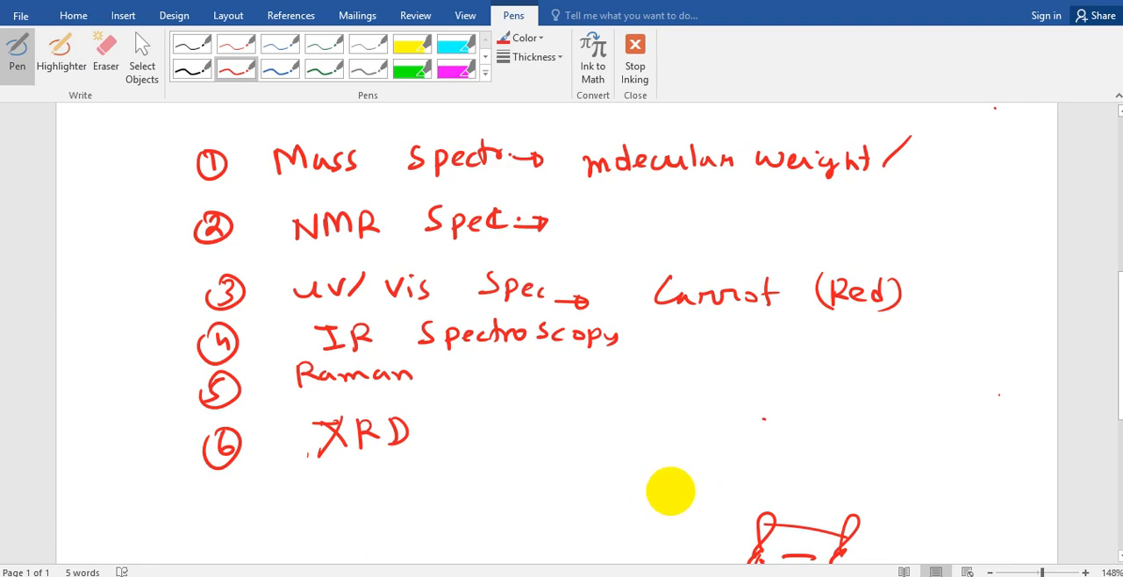
drag(670, 491, 807, 480)
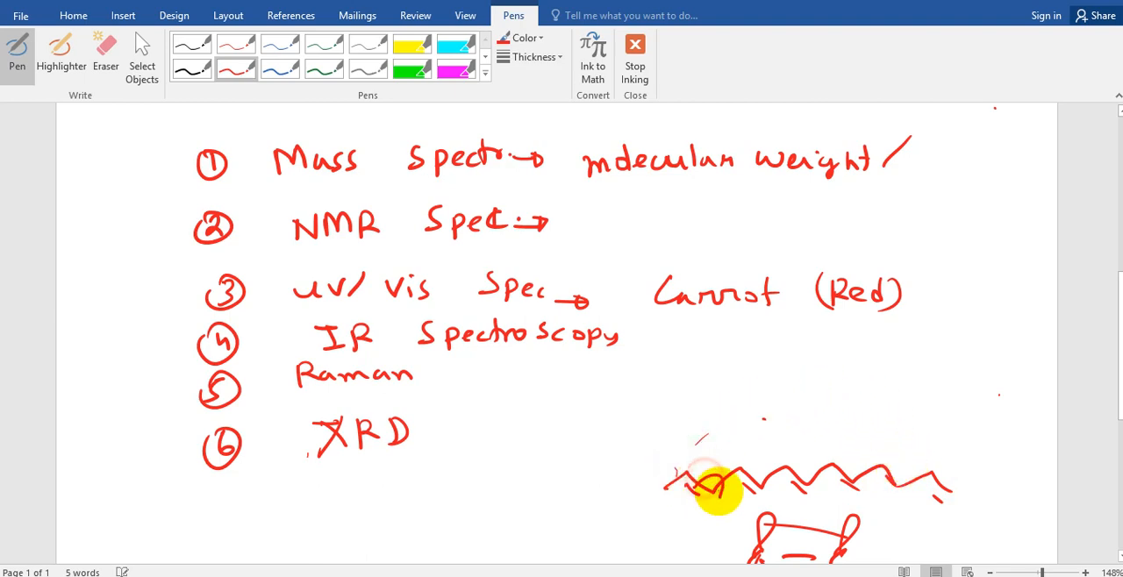
drag(716, 488, 869, 487)
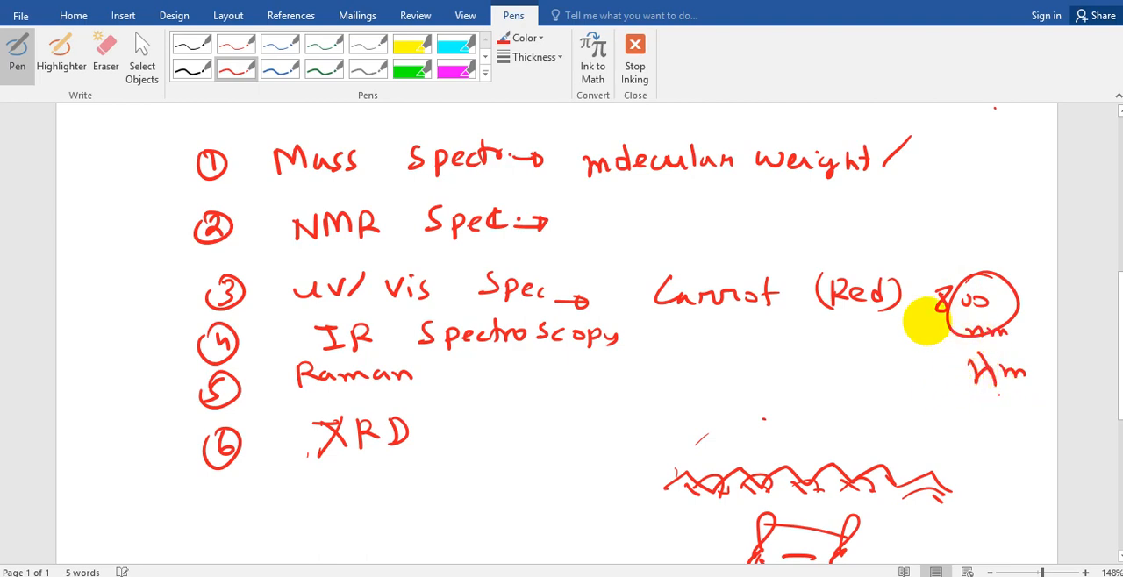
Add cross marks and bumps along the chain, then an arrow after IR Spectroscopy
drag(926, 320, 839, 385)
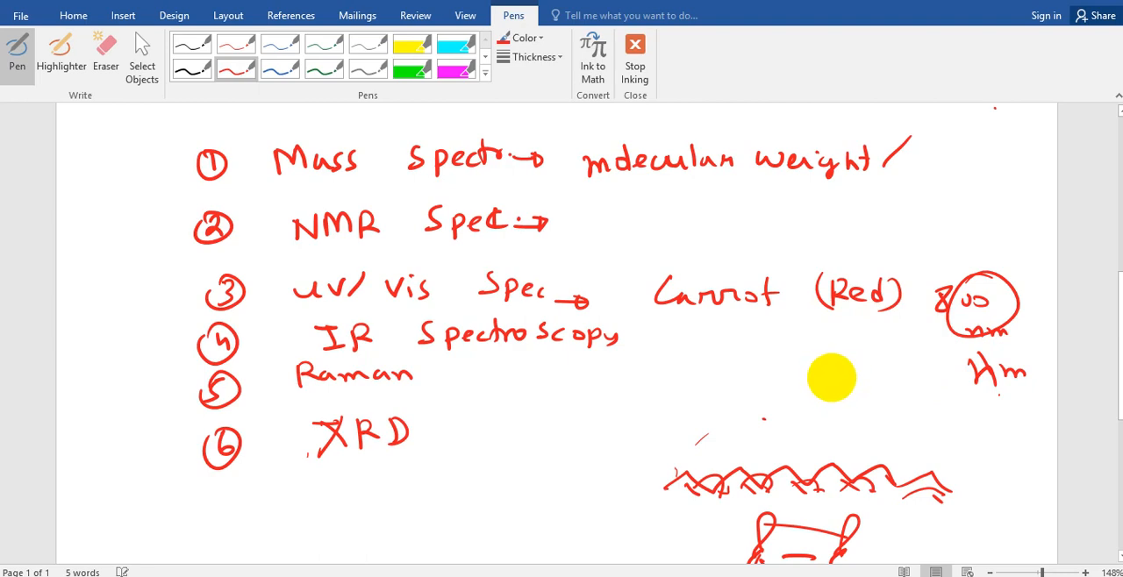
drag(832, 377, 809, 460)
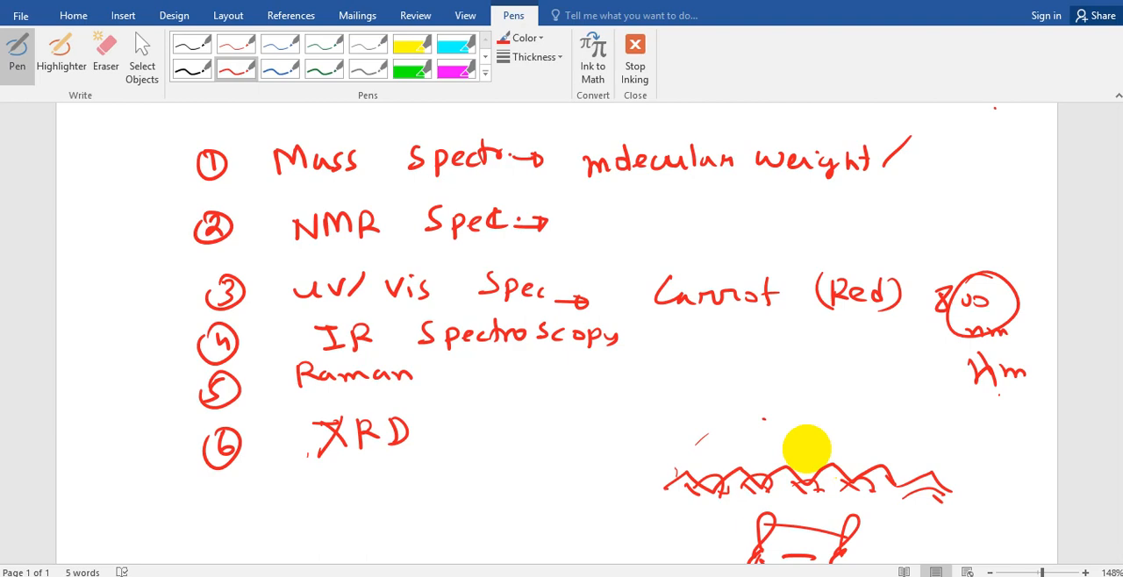
drag(806, 449, 633, 350)
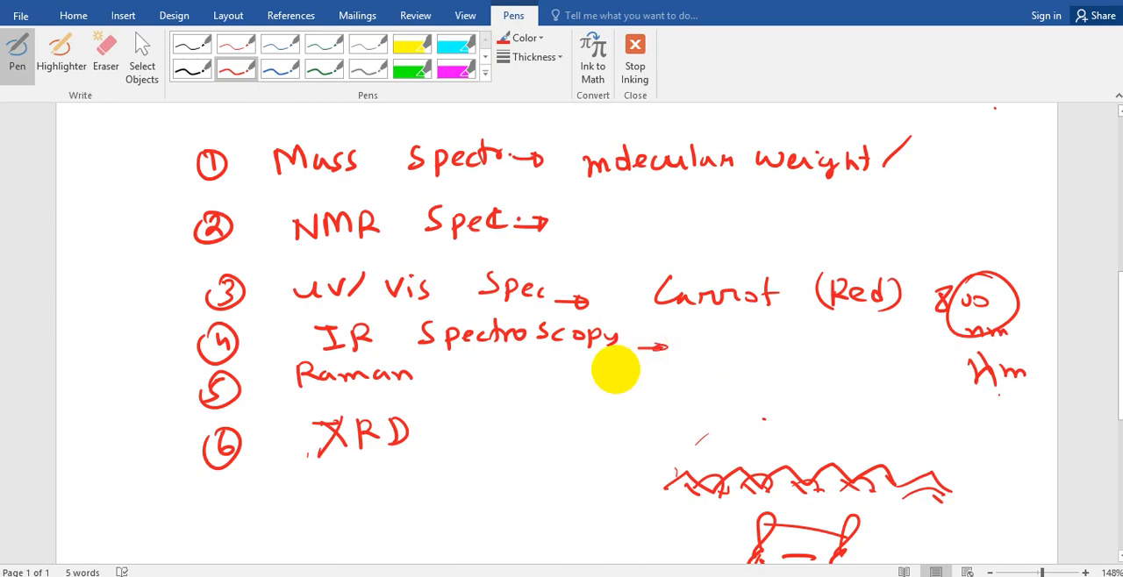
Ink the -CONH2 group above -NH2 and the OH peak near 3500 cm⁻¹ below the IR entry
scroll(down, 3)
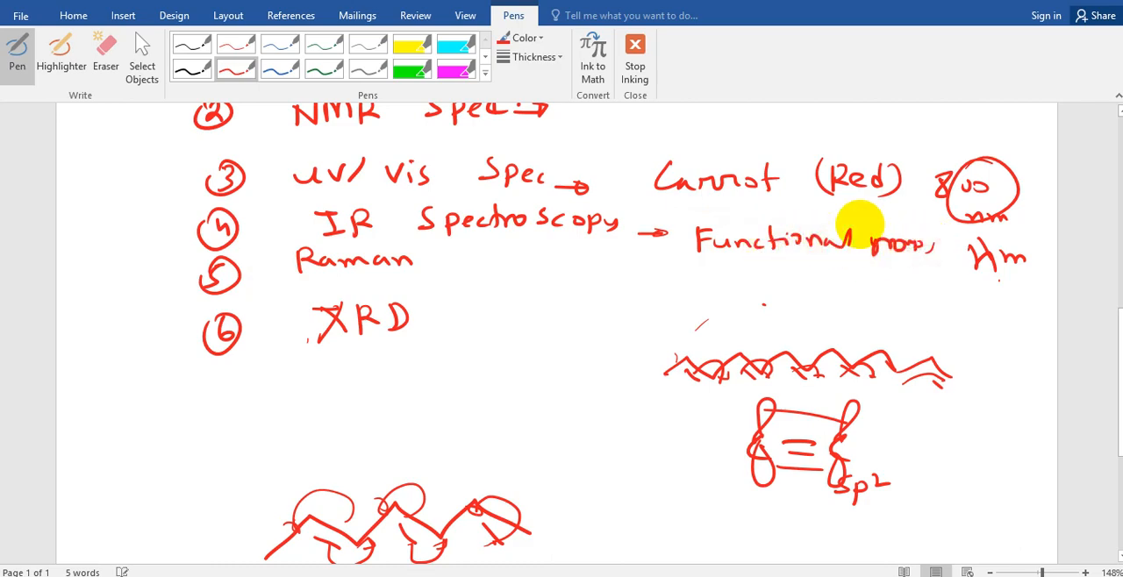
scroll(down, 3)
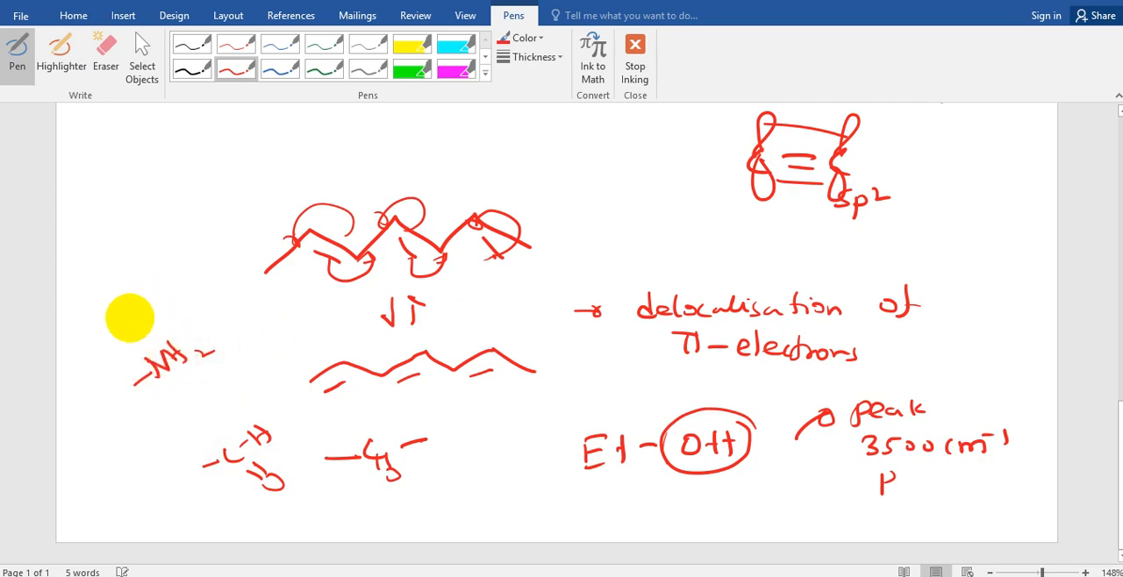
drag(130, 318, 167, 270)
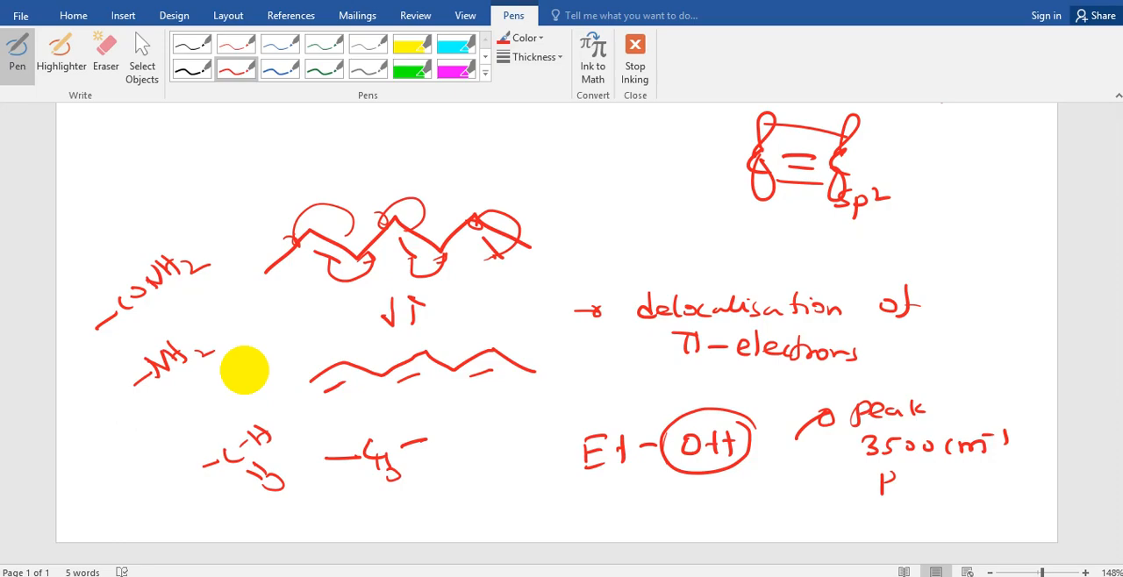
drag(244, 370, 460, 309)
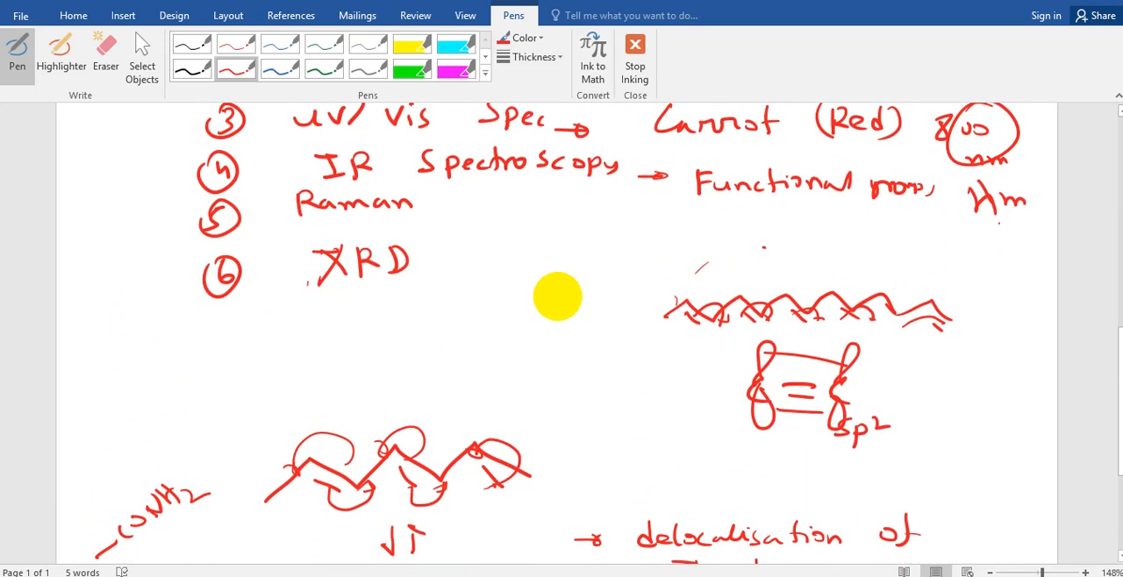
mouse_move(428, 221)
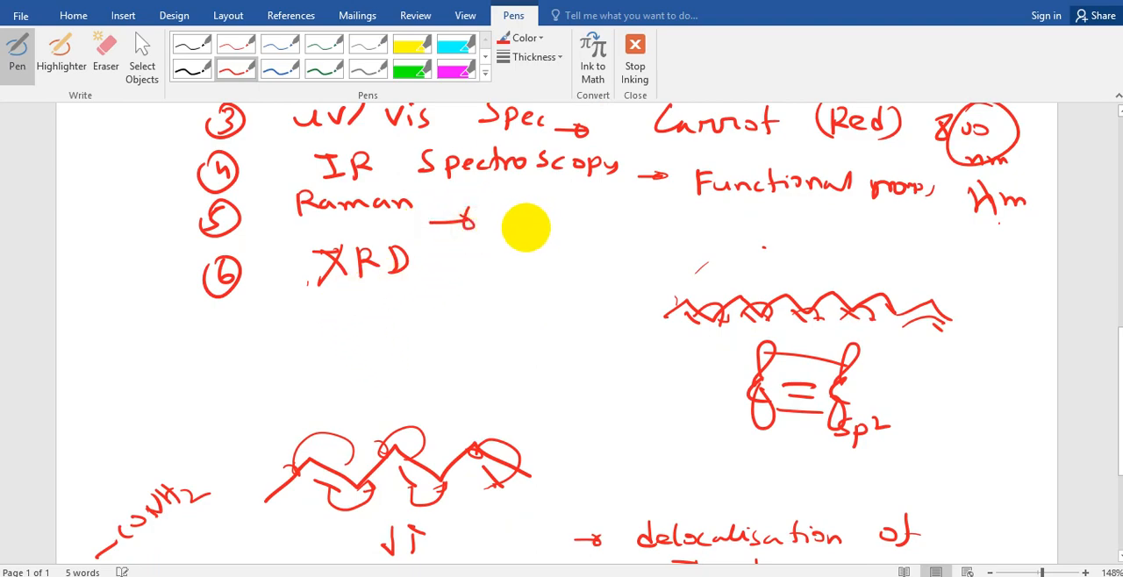
Draw red arrows after Raman and XRD and write 'X-rays' beside the XRD arrow
drag(527, 229, 512, 244)
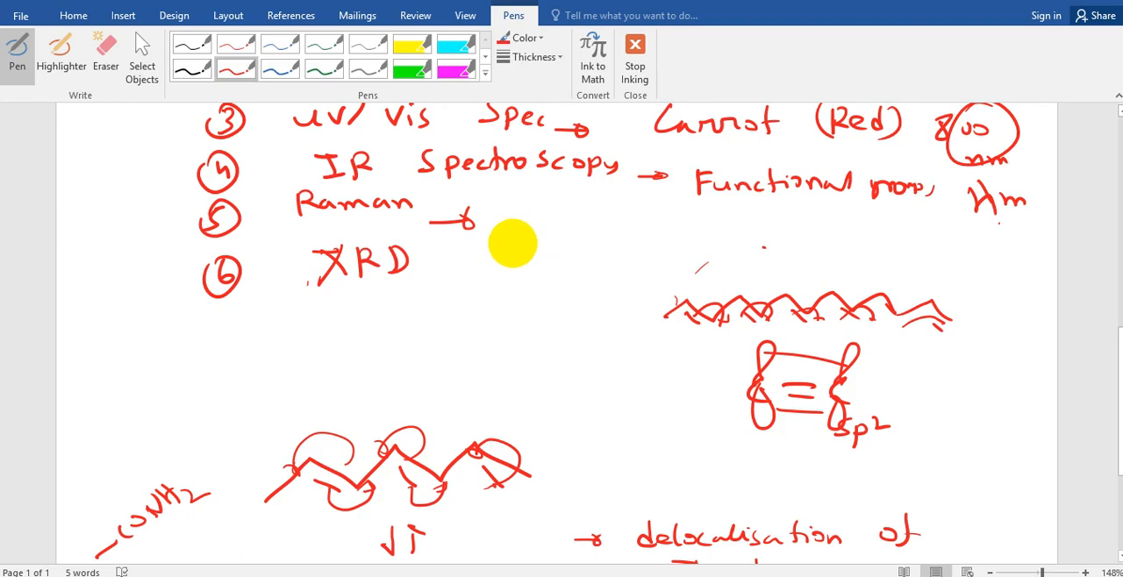
drag(513, 244, 506, 192)
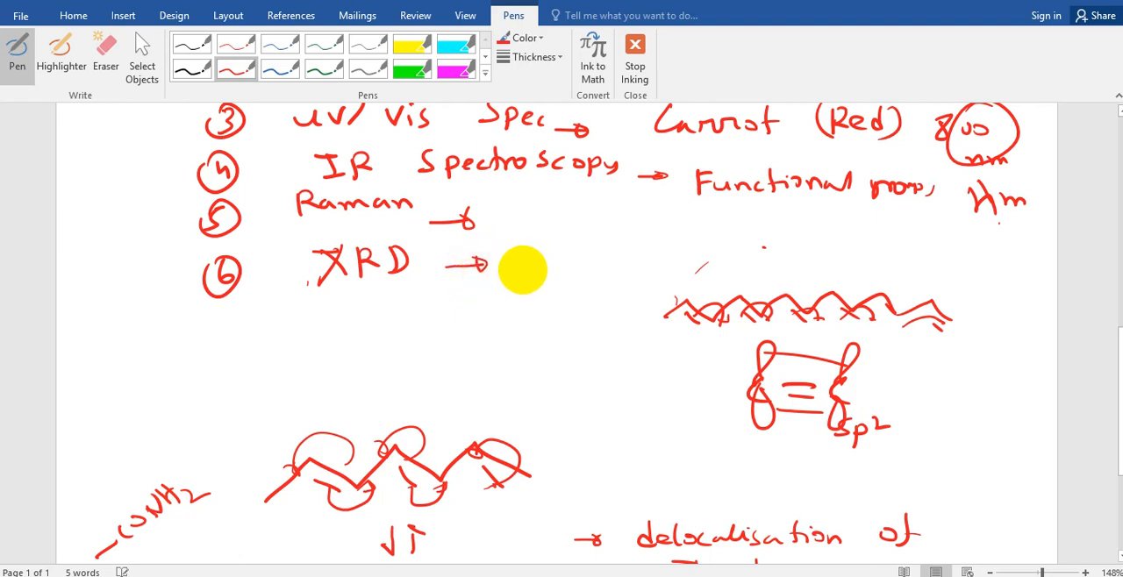
drag(523, 270, 596, 270)
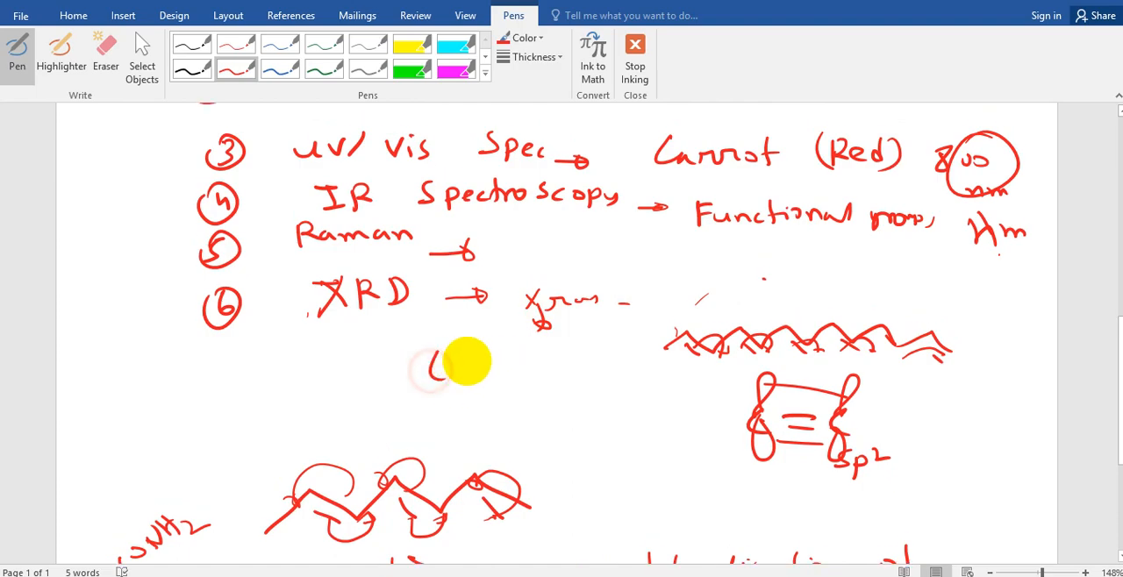
scroll(down, 3)
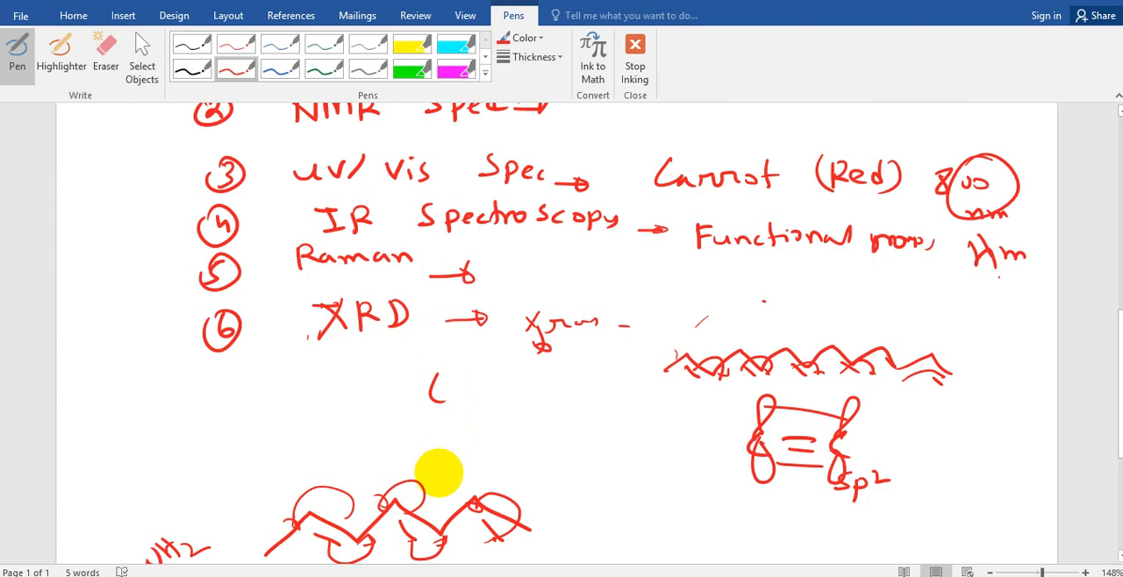
Draw a horizontal baseline and sharp narrow peaks beneath the XRD entry
drag(460, 430, 622, 425)
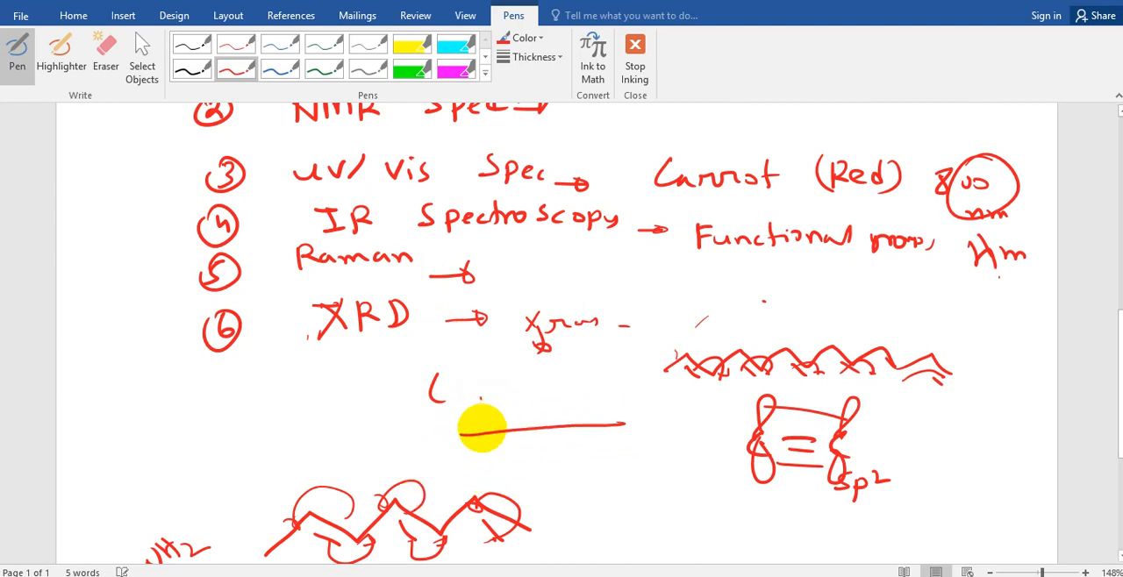
drag(491, 424, 628, 405)
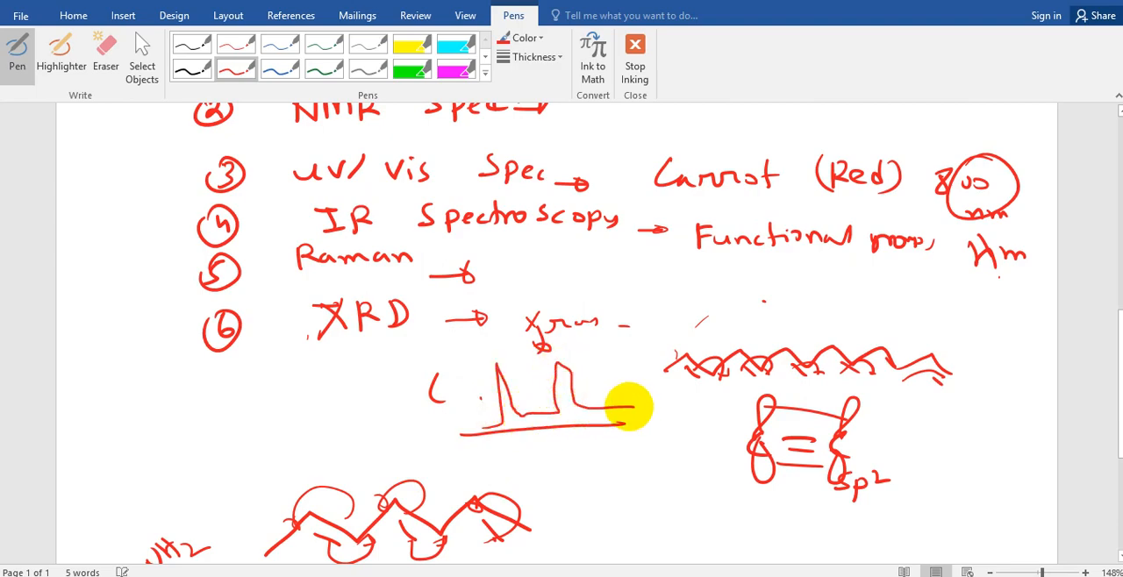